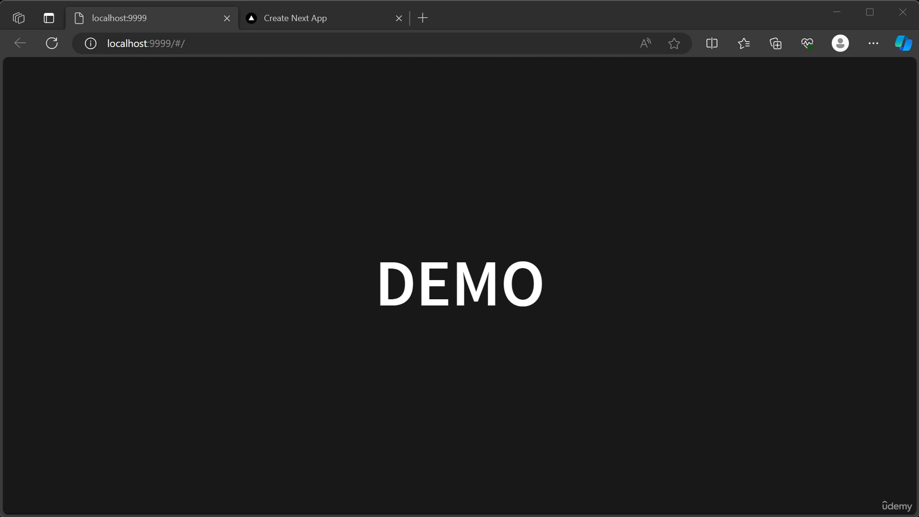
pyautogui.moveTo(310, 11)
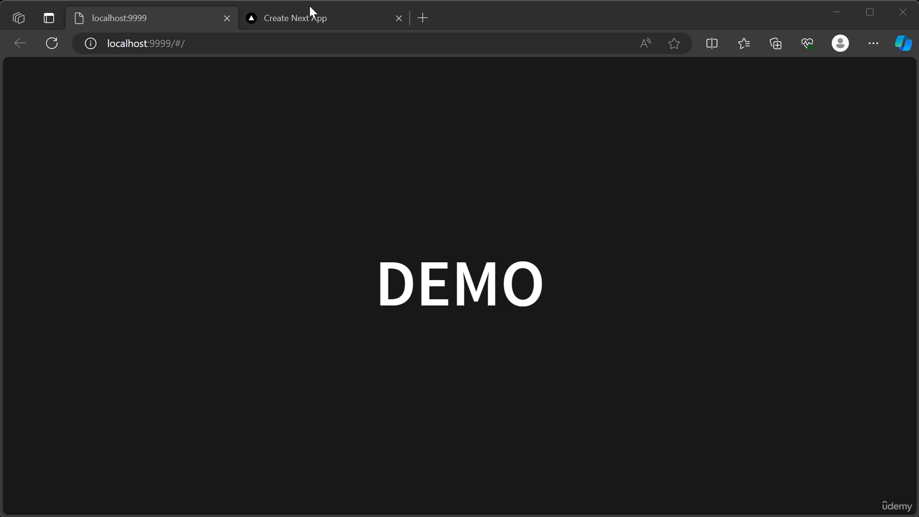
# Step: Switch to the browser tab running the notes app on localhost:3000
pyautogui.click(296, 17)
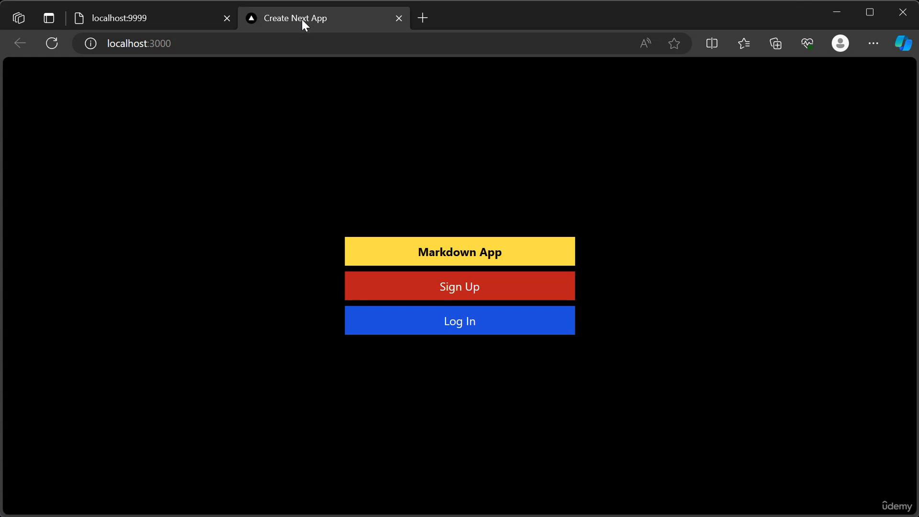
pyautogui.moveTo(508, 270)
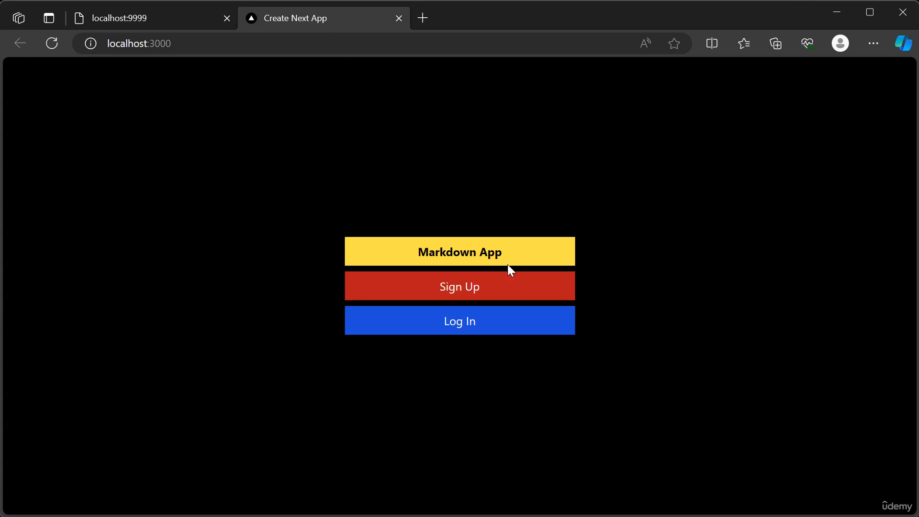
pyautogui.moveTo(496, 324)
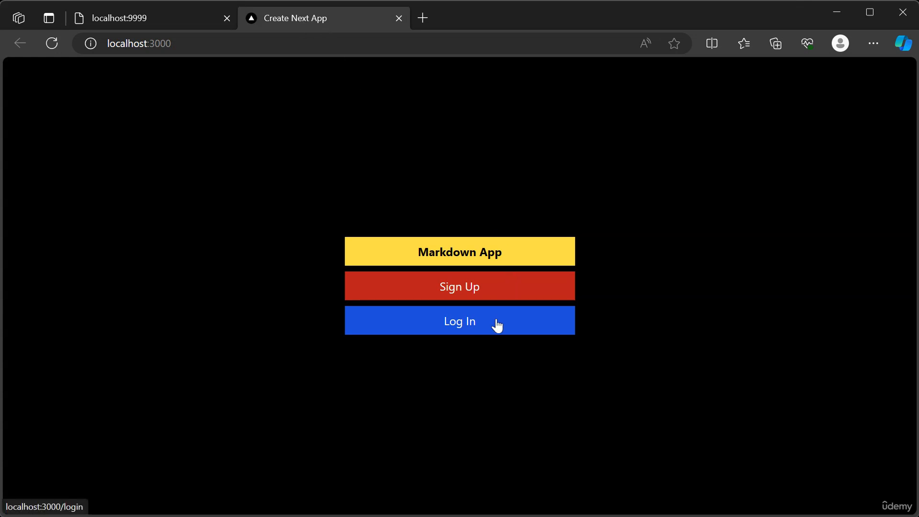
# Step: Submit the empty login form to see validation, then fill in the saved 'demo' username and password
pyautogui.click(459, 321)
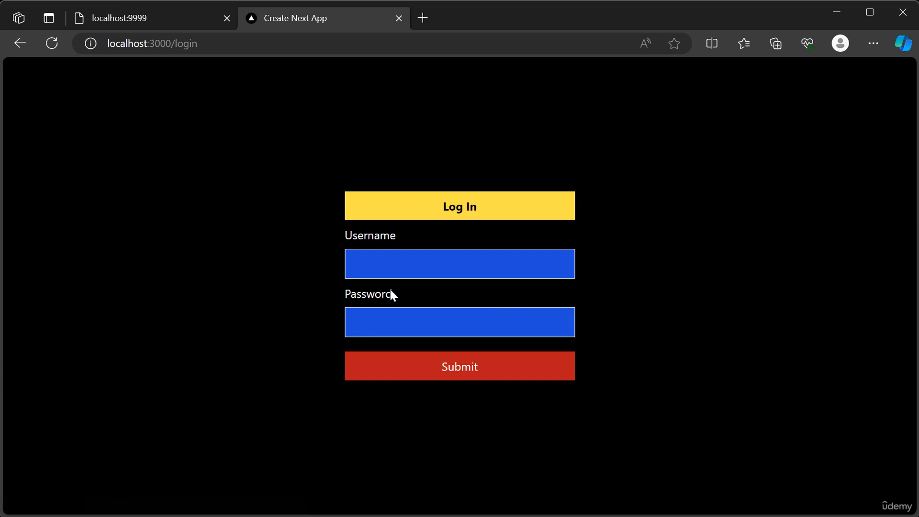
pyautogui.moveTo(234, 277)
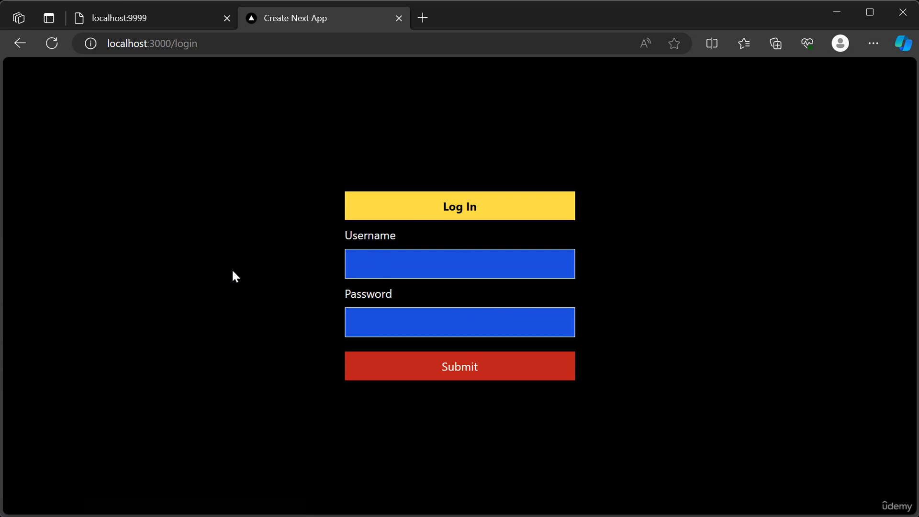
pyautogui.click(459, 366)
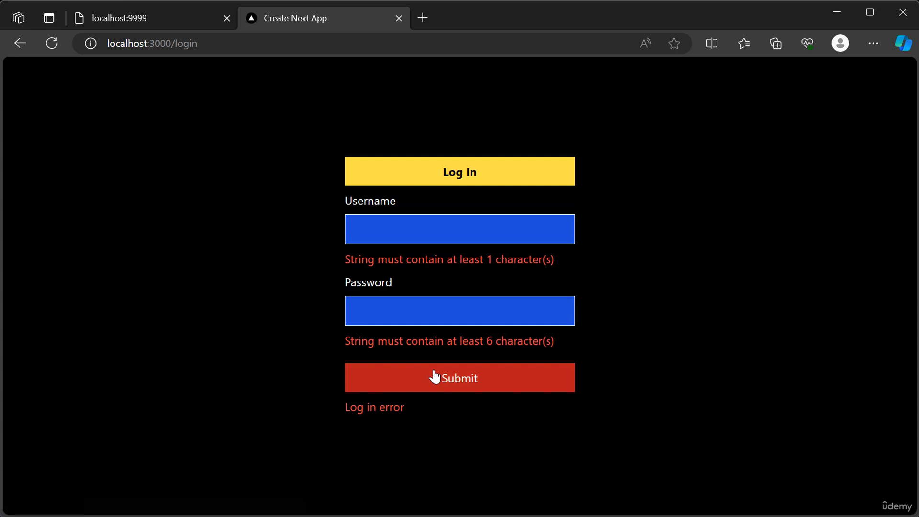
pyautogui.moveTo(342, 310)
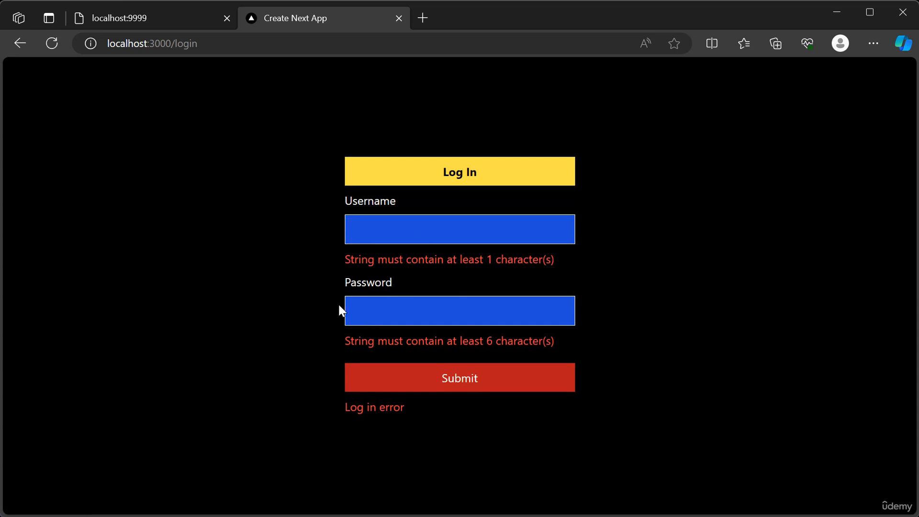
pyautogui.moveTo(393, 242)
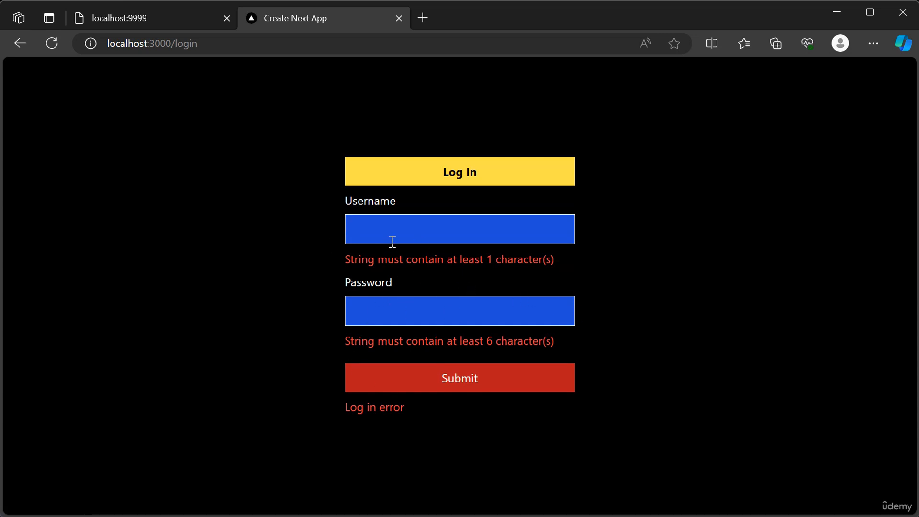
pyautogui.moveTo(311, 303)
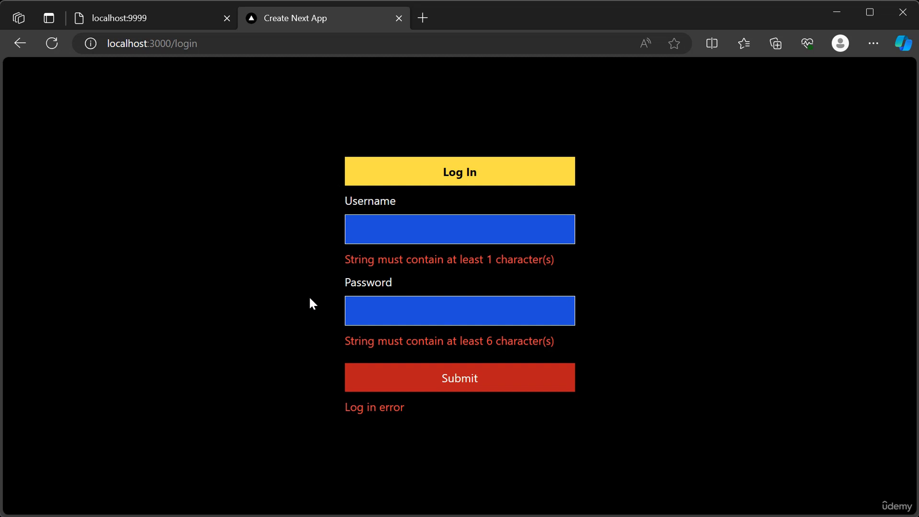
pyautogui.moveTo(323, 391)
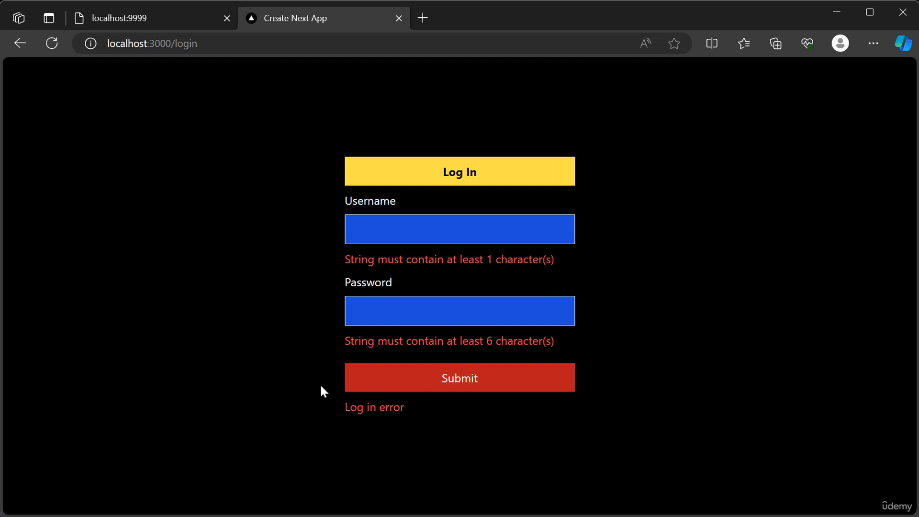
pyautogui.click(460, 229)
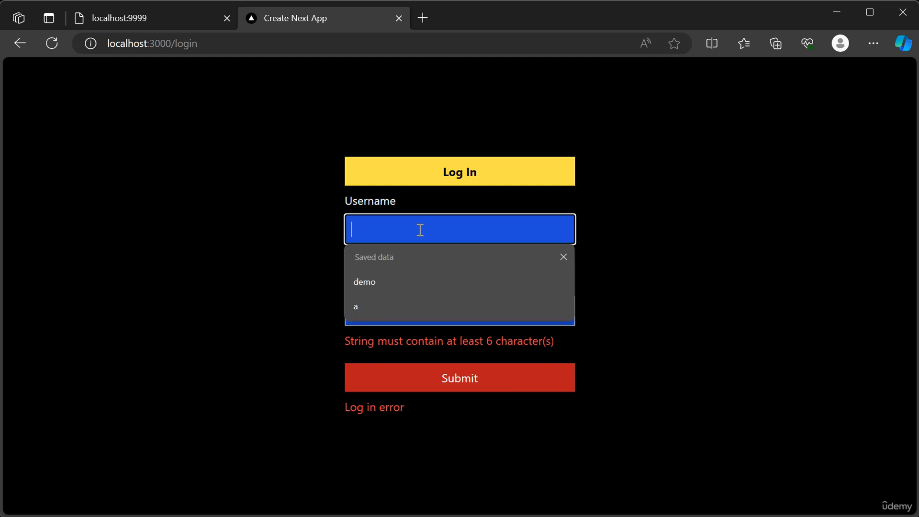
pyautogui.click(364, 281)
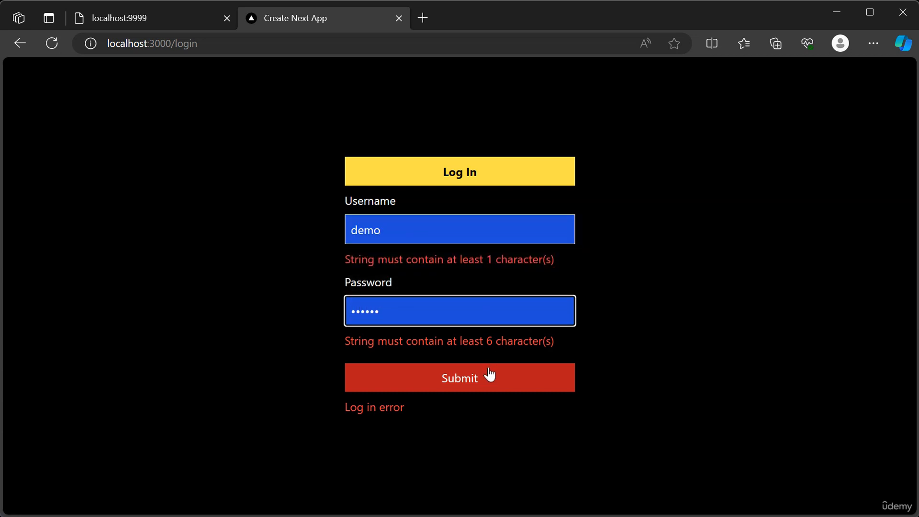
pyautogui.moveTo(665, 361)
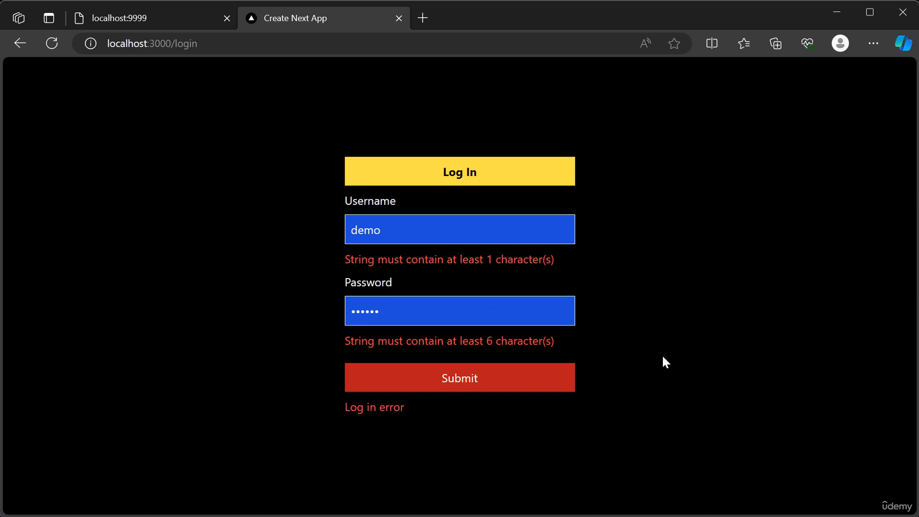
# Step: Log in as demo and append ' hello' to the 'Ait aliquid vulgaris communis.' note's title
pyautogui.click(460, 377)
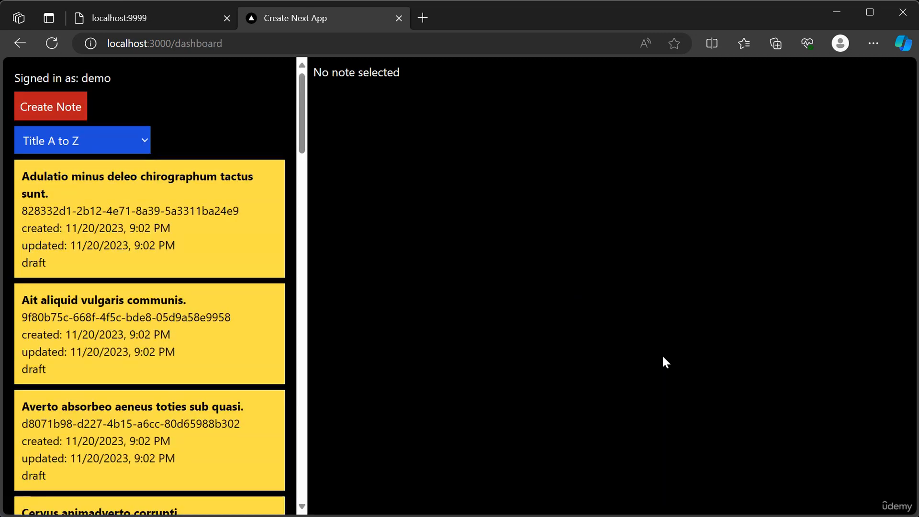
pyautogui.moveTo(475, 328)
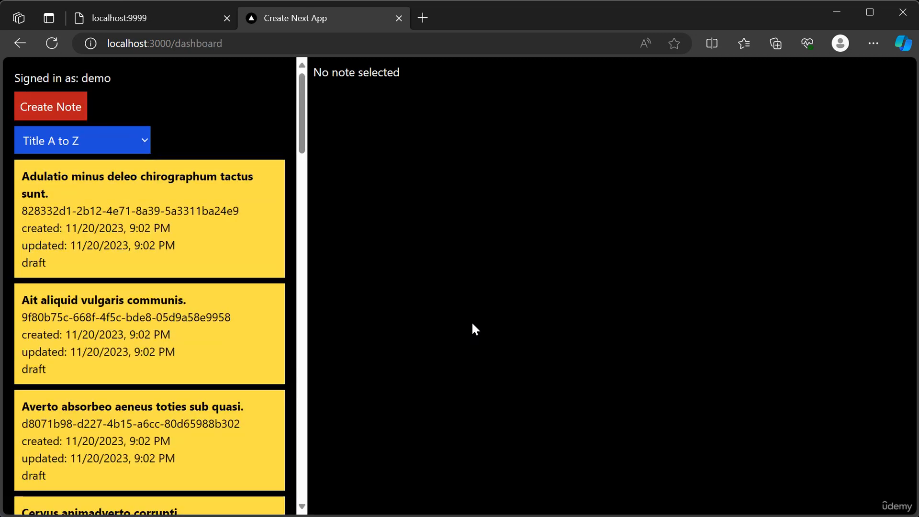
pyautogui.moveTo(497, 259)
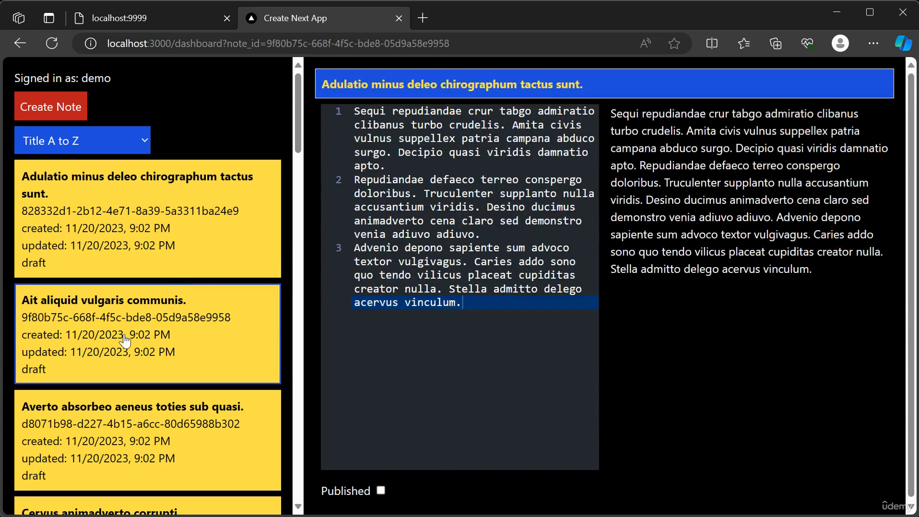
pyautogui.click(146, 333)
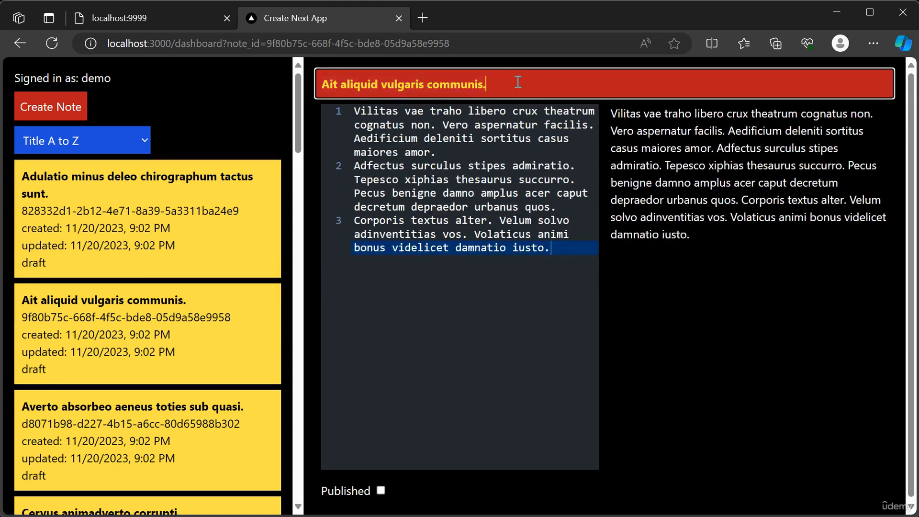
pyautogui.write('hello')
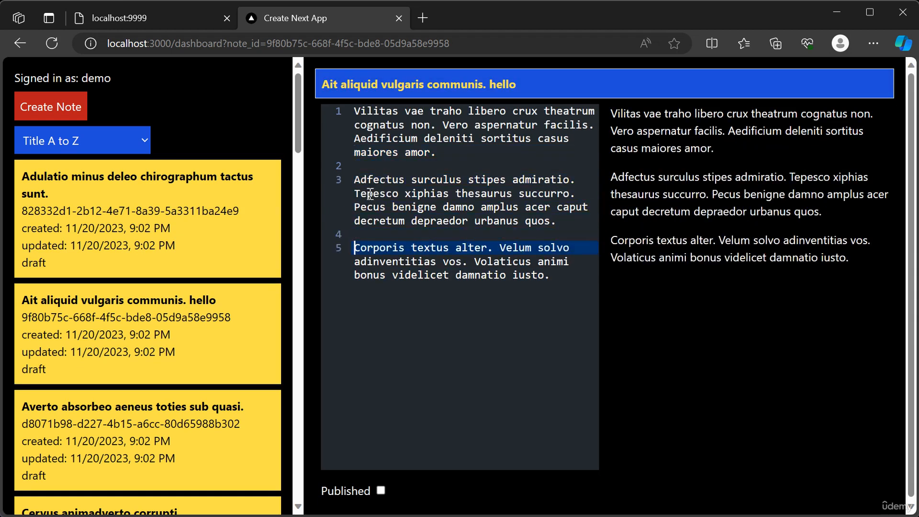
# Step: Add a '# hello' heading and a foo/bar/baz list at the top of the note body
pyautogui.press('Enter')
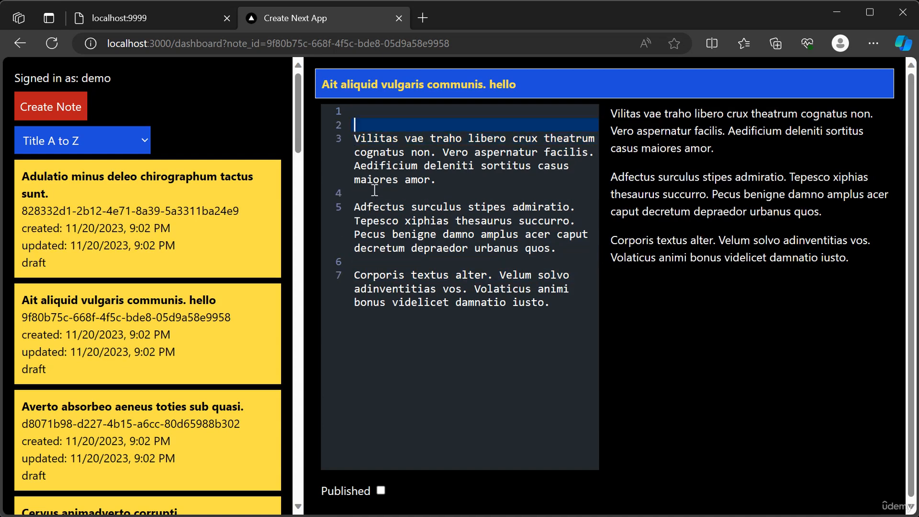
pyautogui.write('# hello')
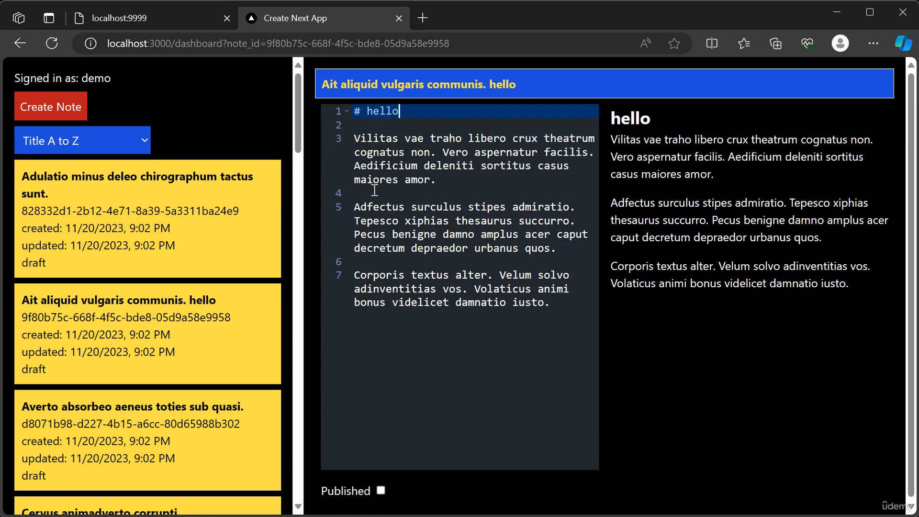
pyautogui.moveTo(594, 126)
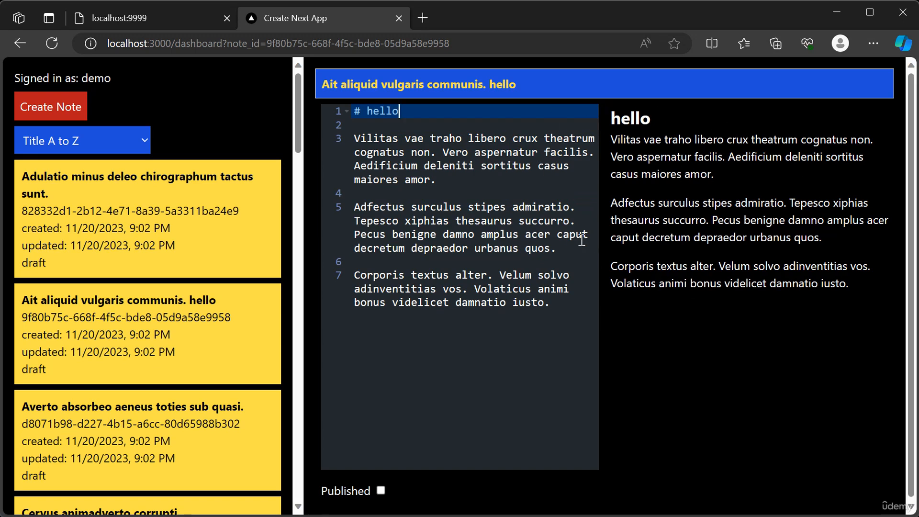
pyautogui.moveTo(518, 324)
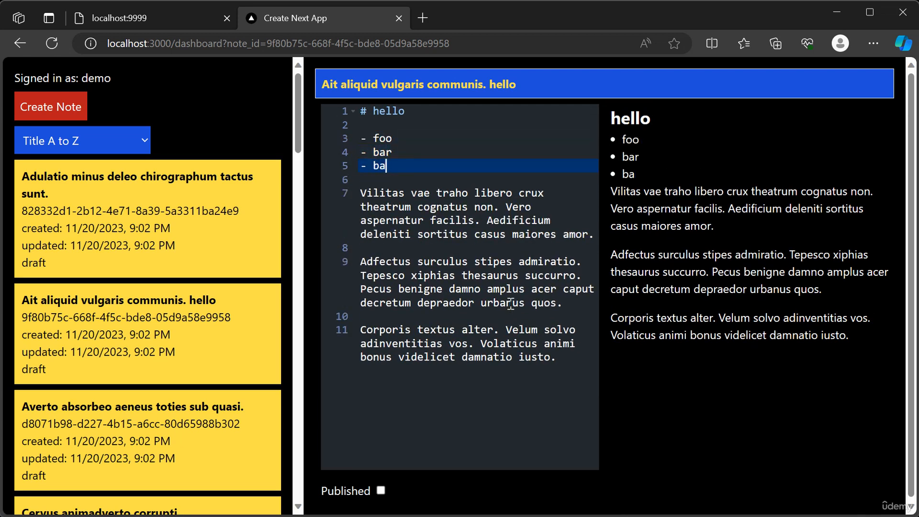
pyautogui.write('z')
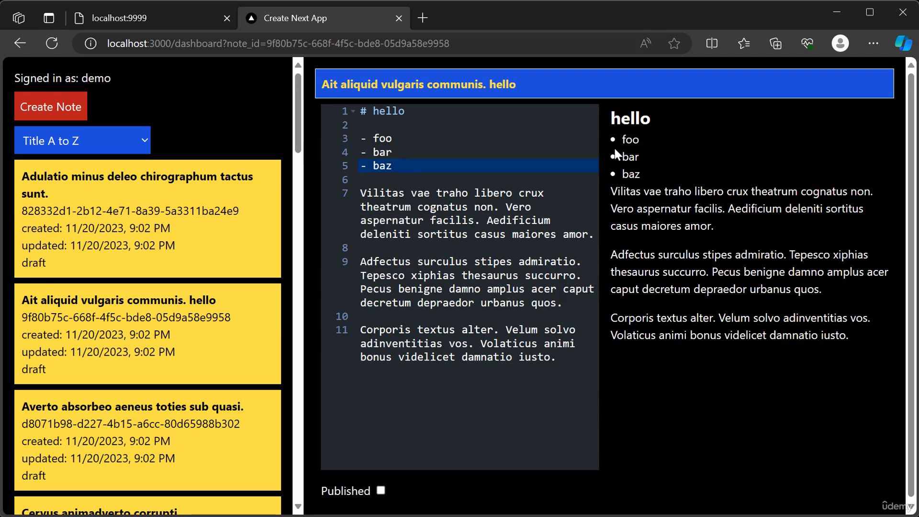
pyautogui.moveTo(782, 265)
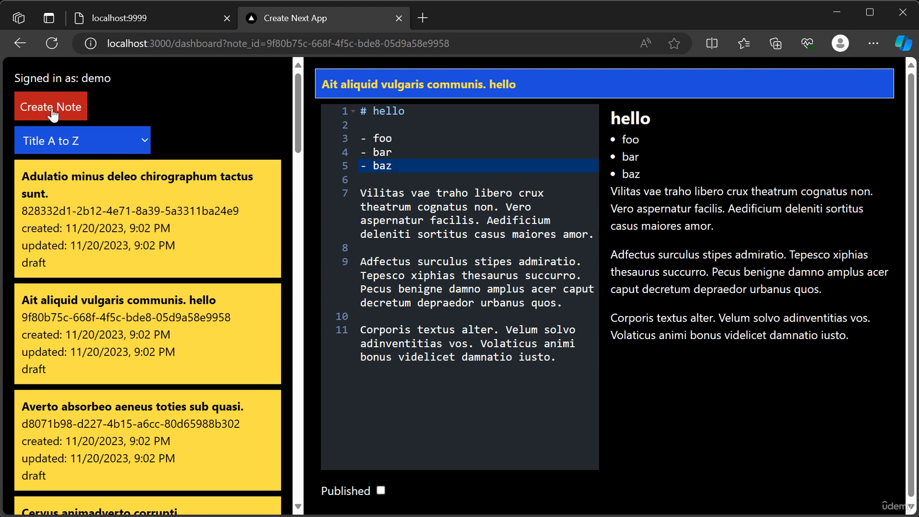
pyautogui.moveTo(64, 107)
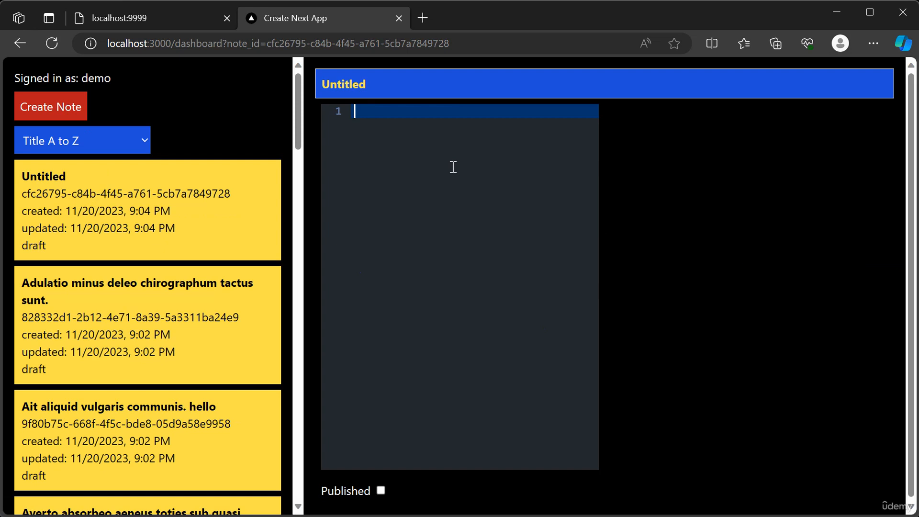
# Step: Write a '# tech stack' list ending with next.js and postgresql, and retitle the note 'technologies'
pyautogui.write('#')
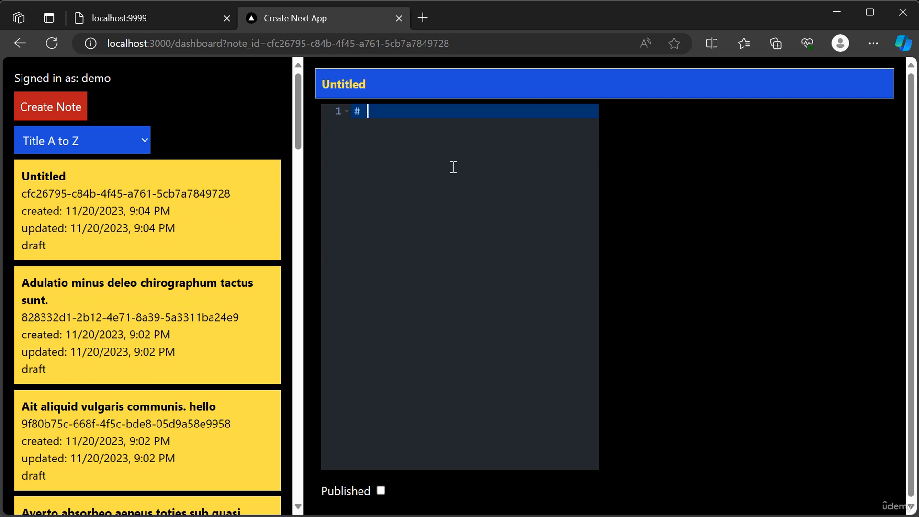
pyautogui.write('tech stack')
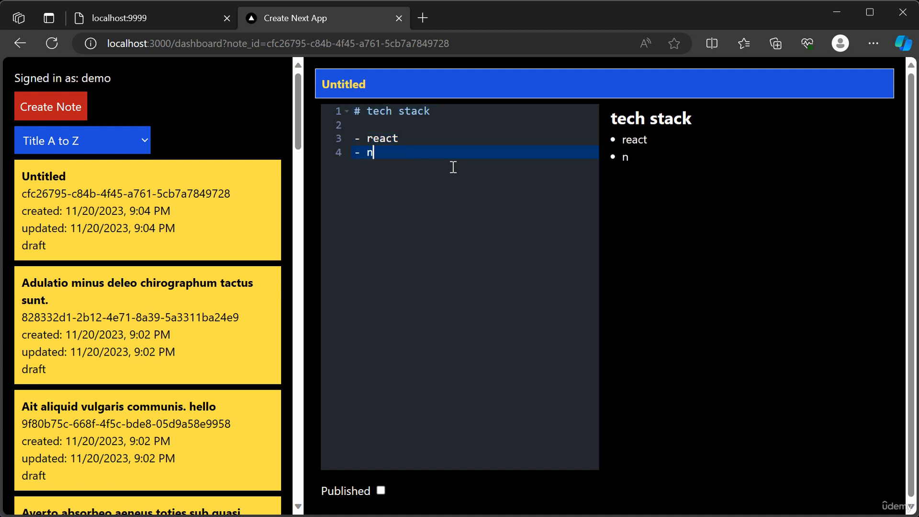
pyautogui.write('ext.js')
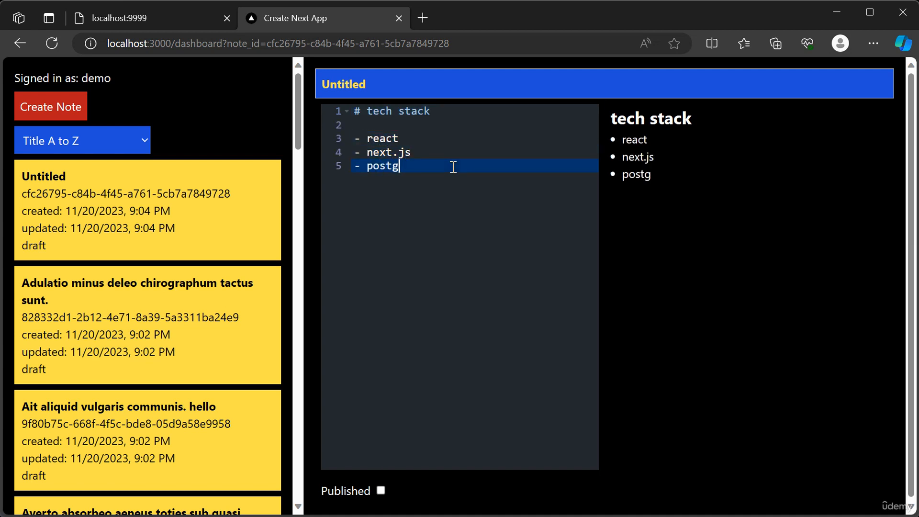
pyautogui.write('resql')
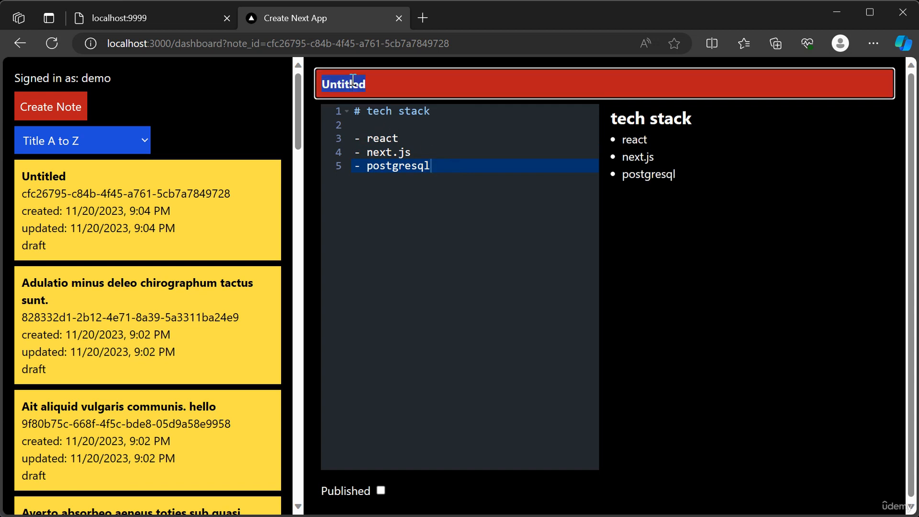
pyautogui.write('technologies')
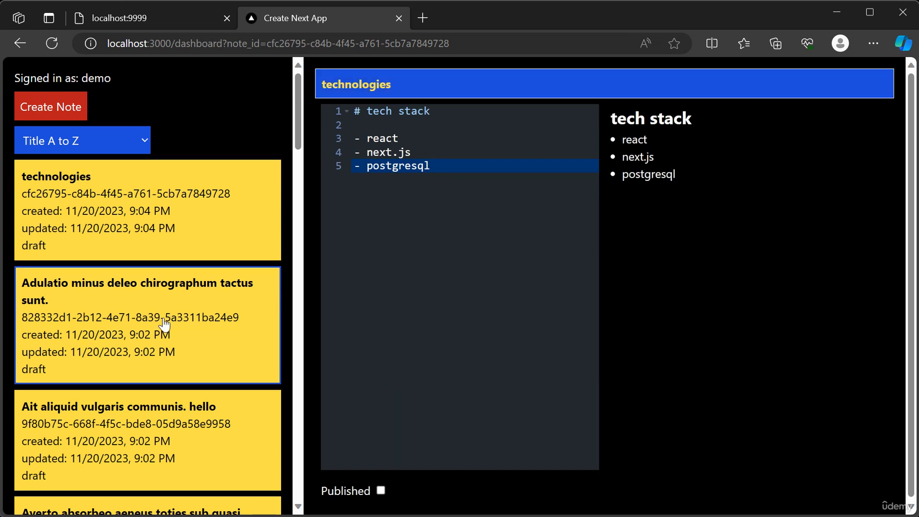
pyautogui.moveTo(127, 345)
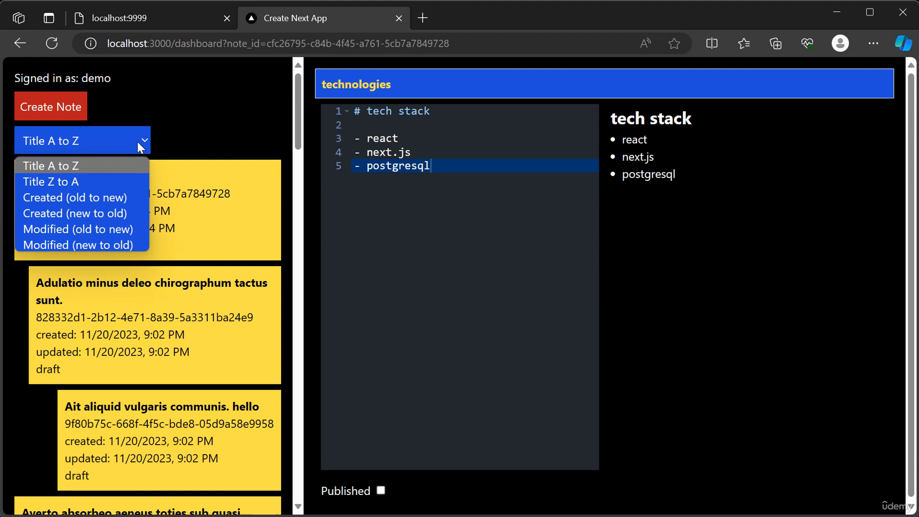
pyautogui.moveTo(121, 186)
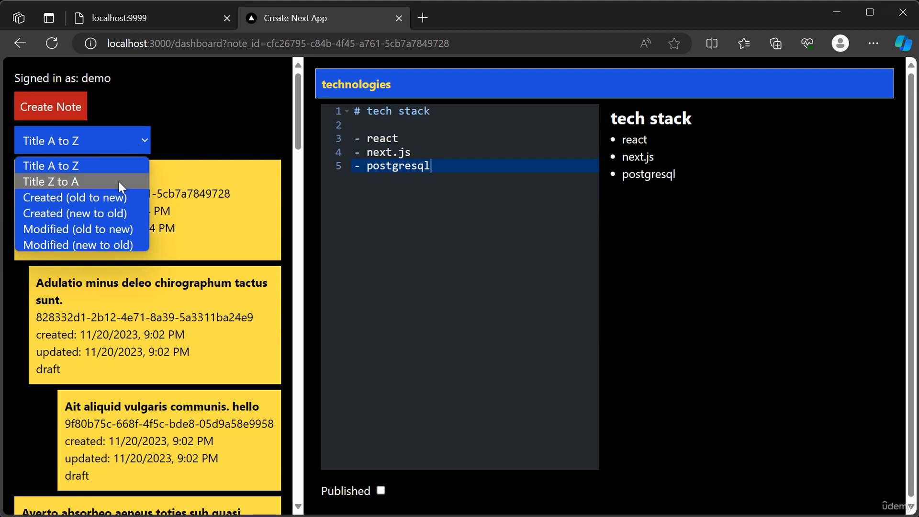
# Step: Try title sorting both ways, then sort notes by Modified (new to old)
pyautogui.click(50, 181)
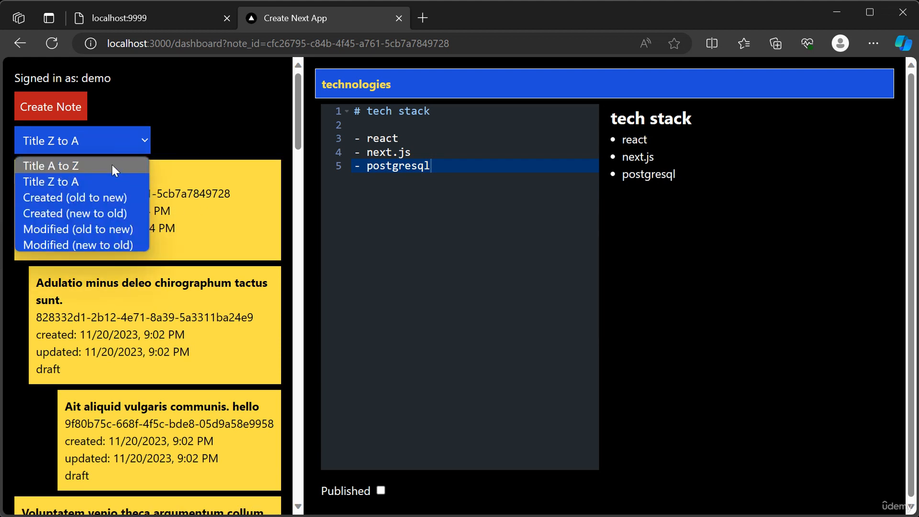
pyautogui.click(49, 165)
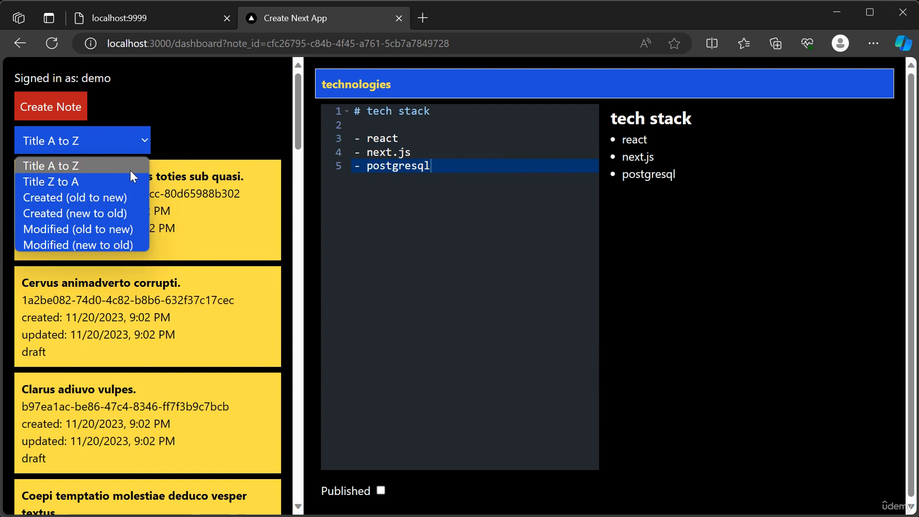
pyautogui.moveTo(121, 229)
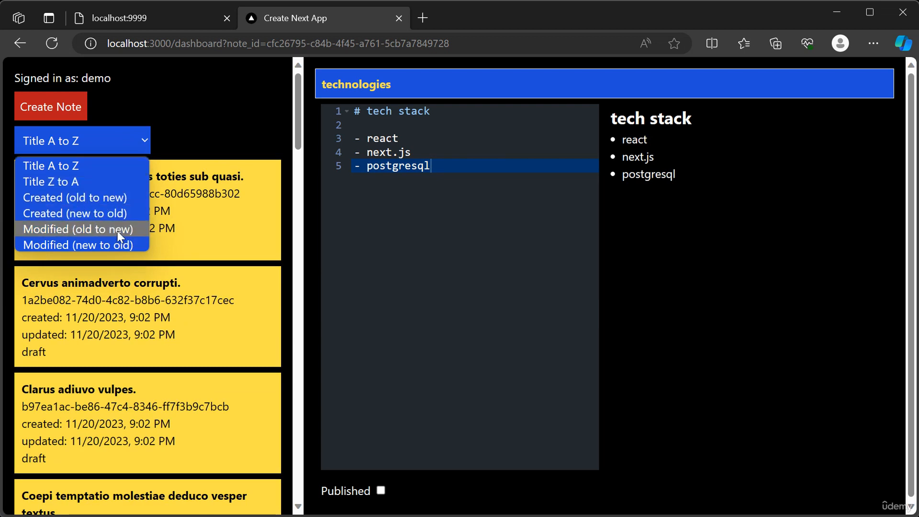
pyautogui.click(77, 229)
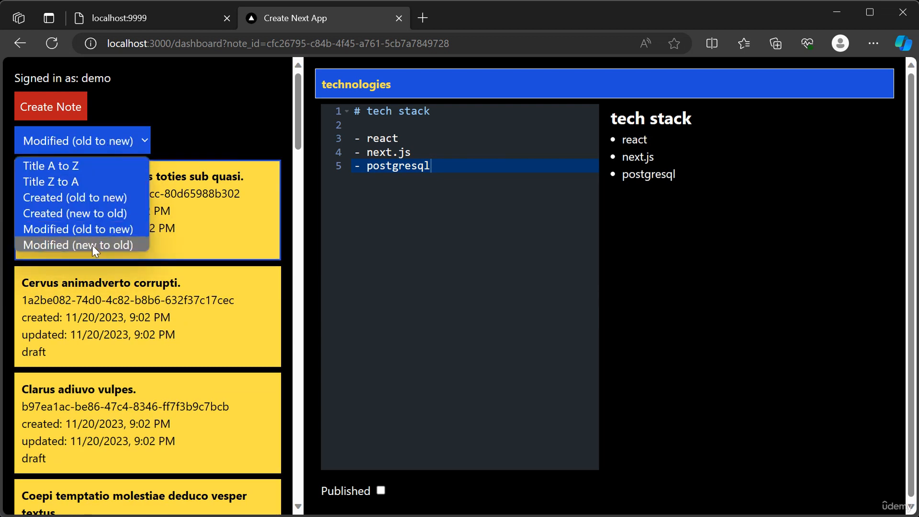
pyautogui.click(80, 244)
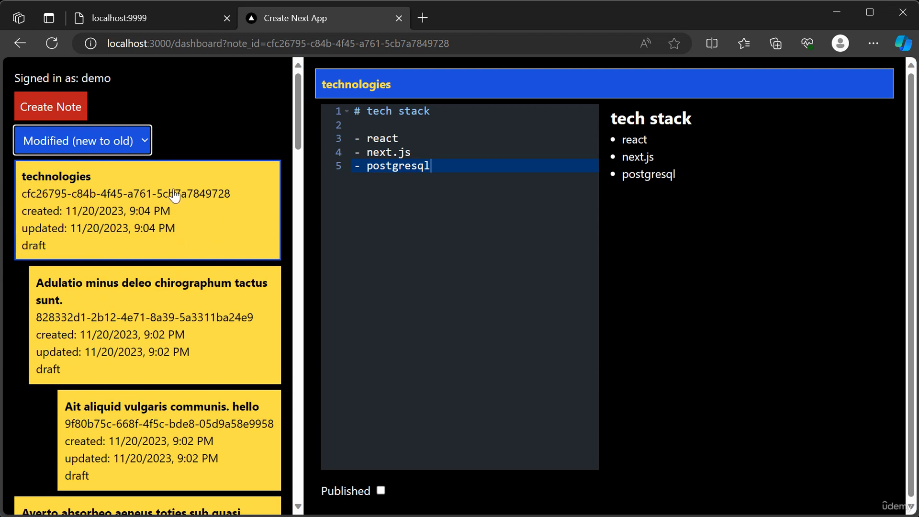
pyautogui.moveTo(217, 125)
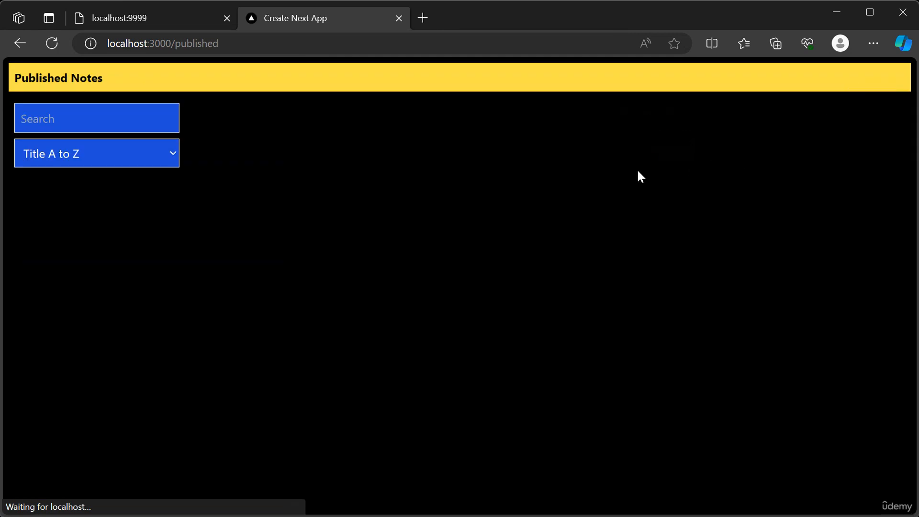
pyautogui.moveTo(173, 102)
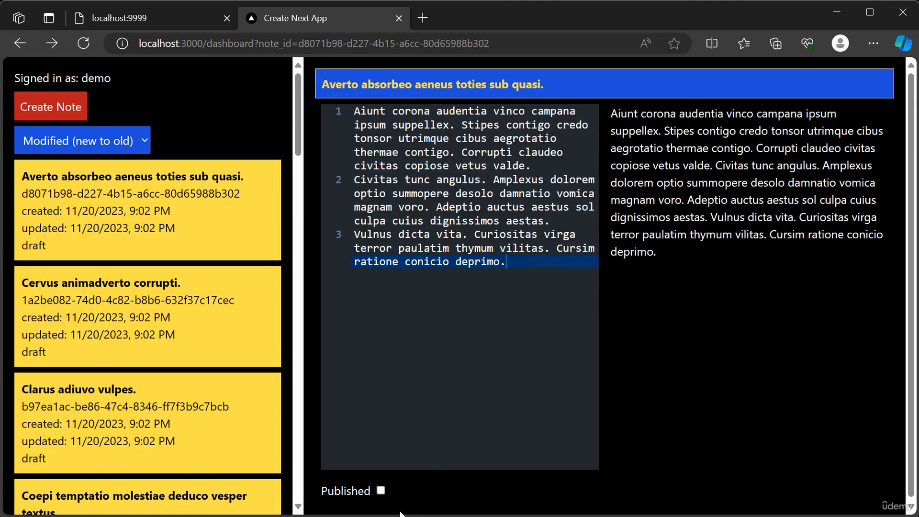
# Step: Mark the 'Cervus animadverto corrupti.' note as published and go to localhost:3000/published
pyautogui.click(148, 317)
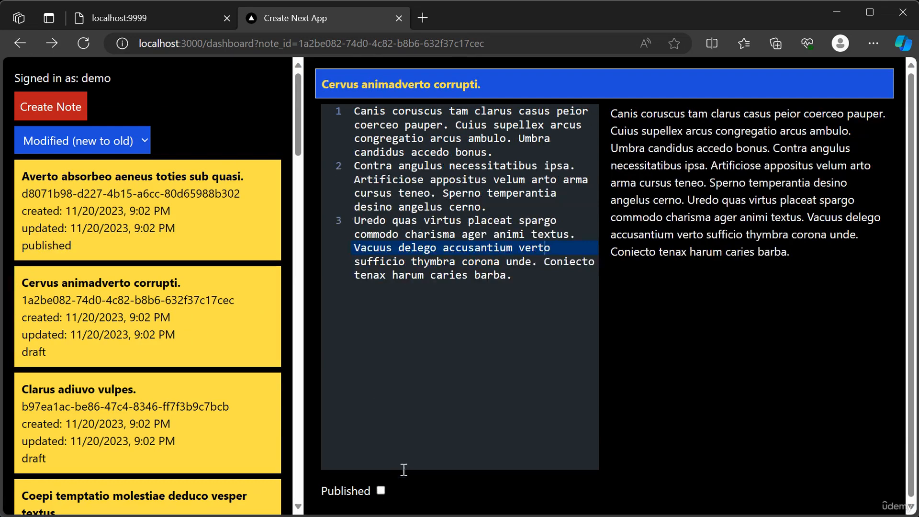
pyautogui.click(380, 490)
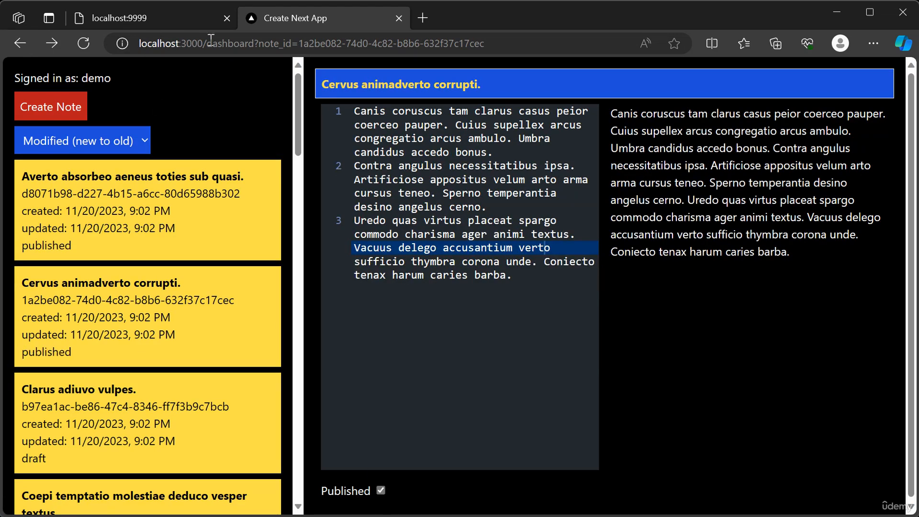
pyautogui.click(304, 43)
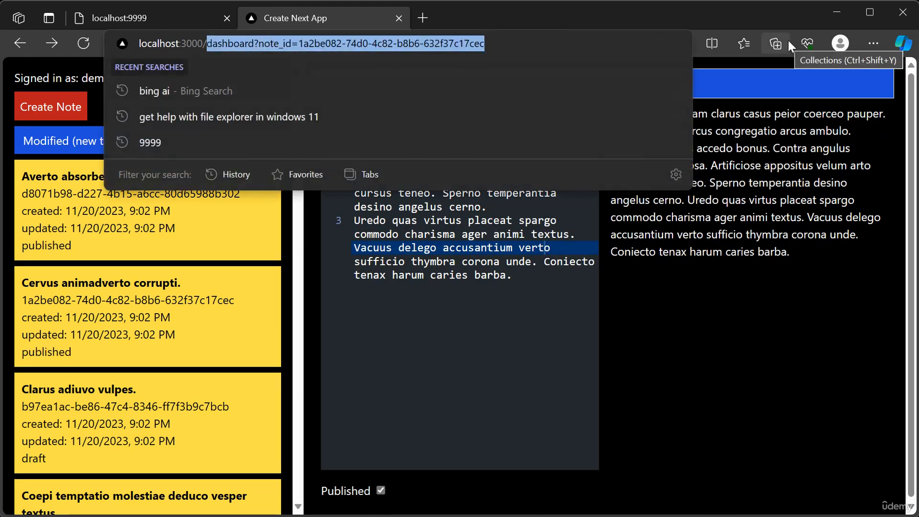
pyautogui.write('localhost:3000/published')
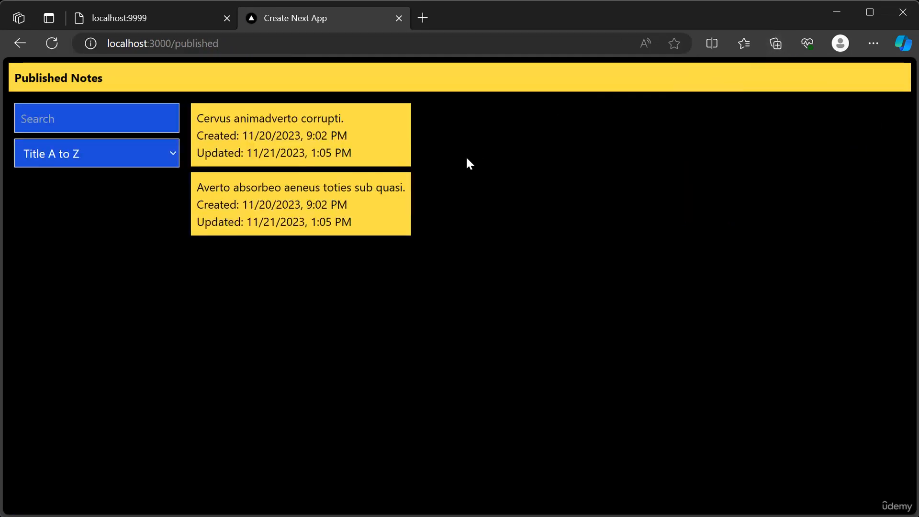
pyautogui.moveTo(296, 152)
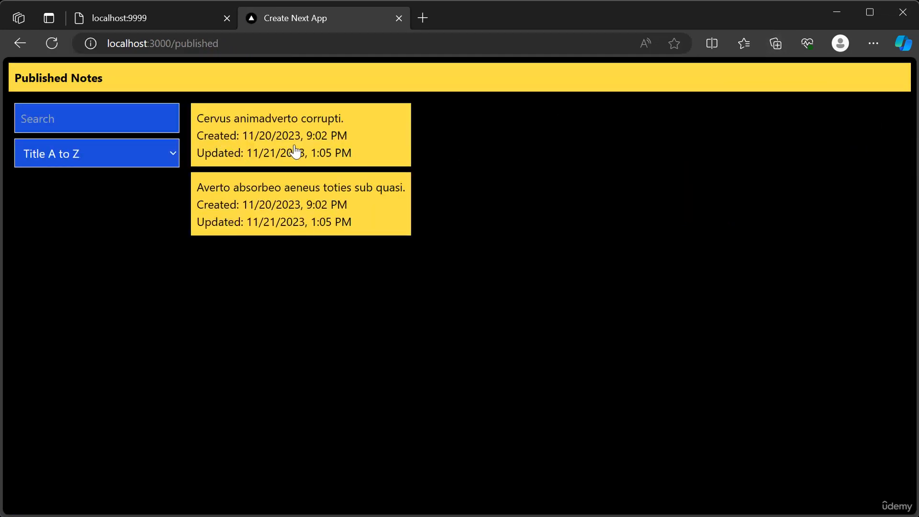
pyautogui.moveTo(184, 148)
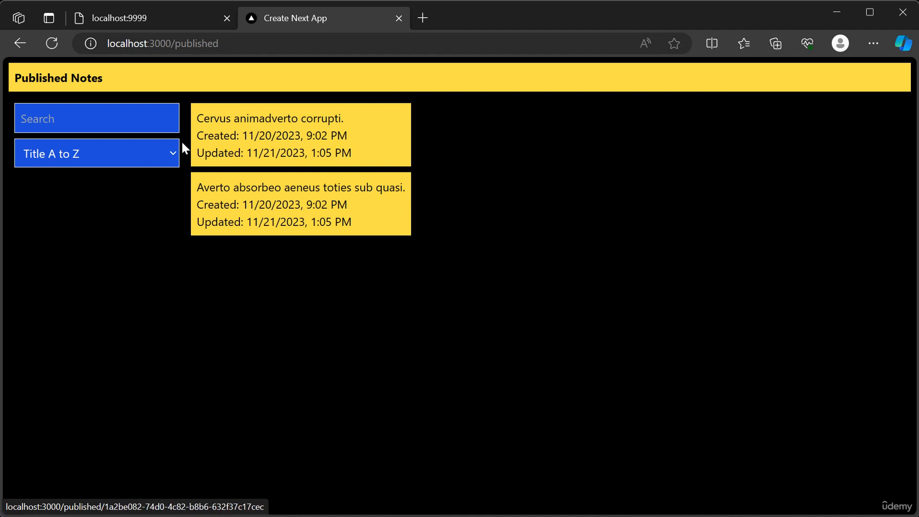
# Step: Search published notes for 'ani', try both title sort orders, and open the Averto note's public page
pyautogui.click(96, 117)
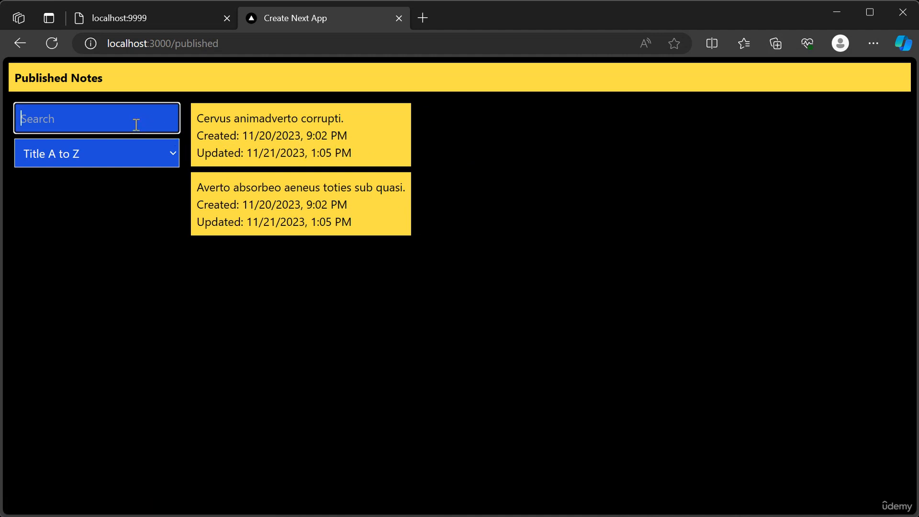
pyautogui.write('ani')
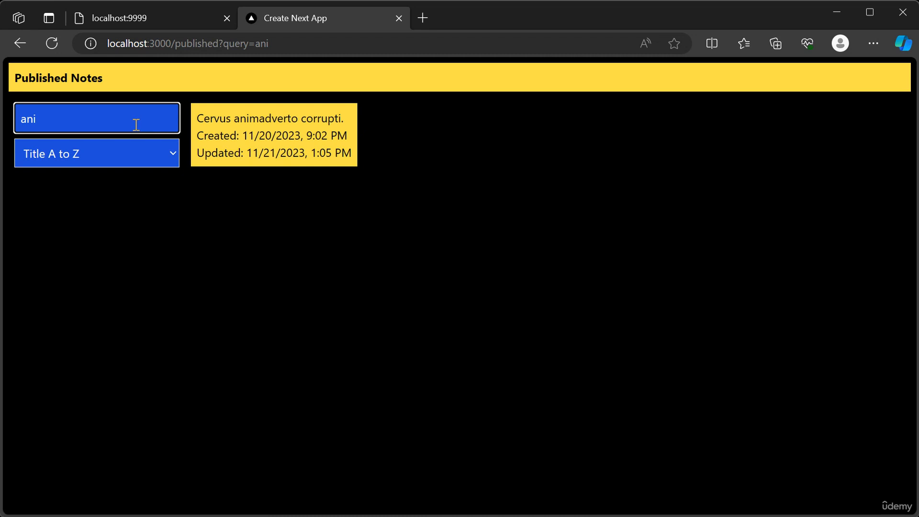
pyautogui.click(97, 153)
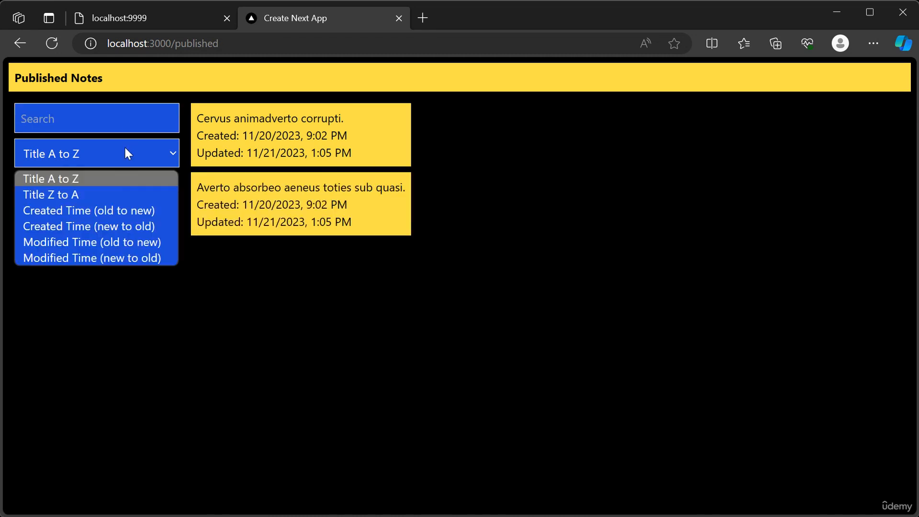
pyautogui.click(51, 194)
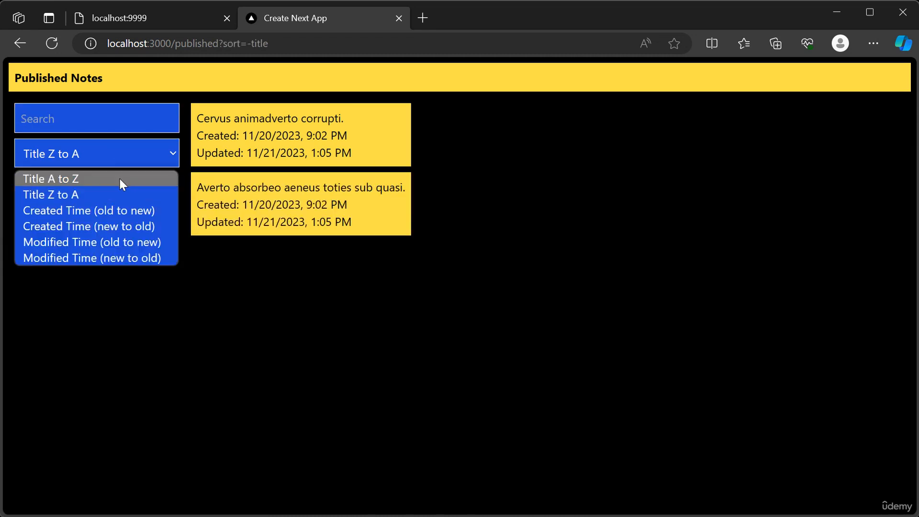
pyautogui.click(50, 179)
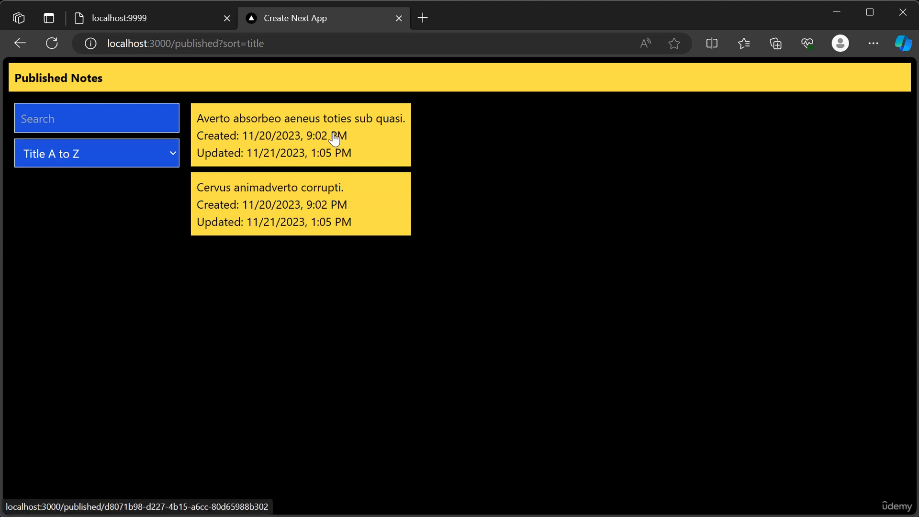
pyautogui.click(300, 134)
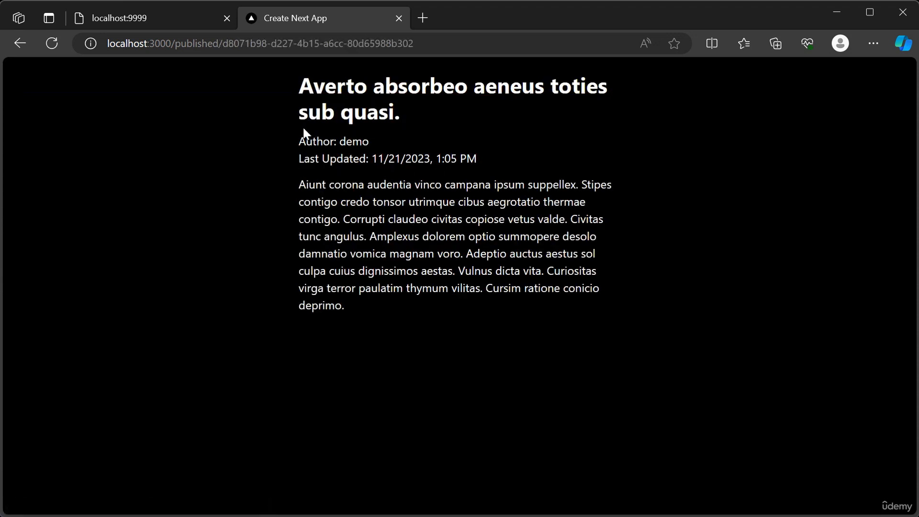
pyautogui.moveTo(403, 148)
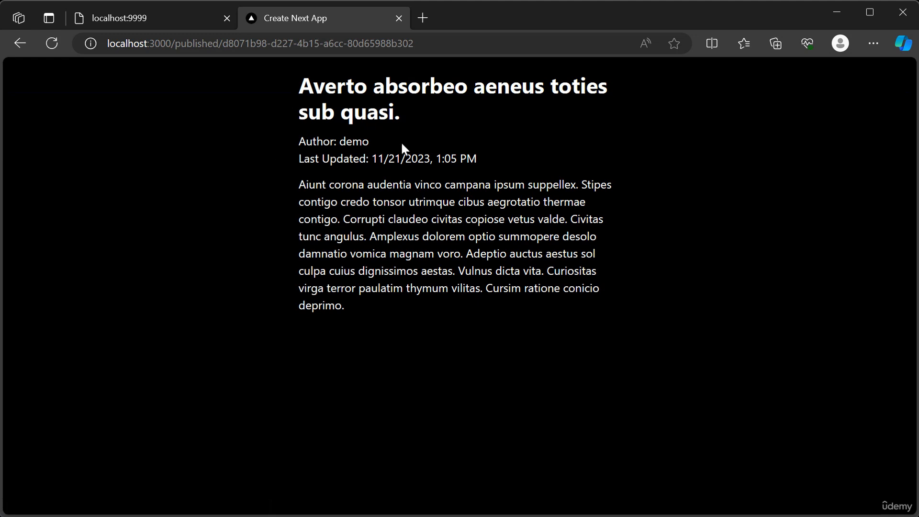
pyautogui.moveTo(334, 269)
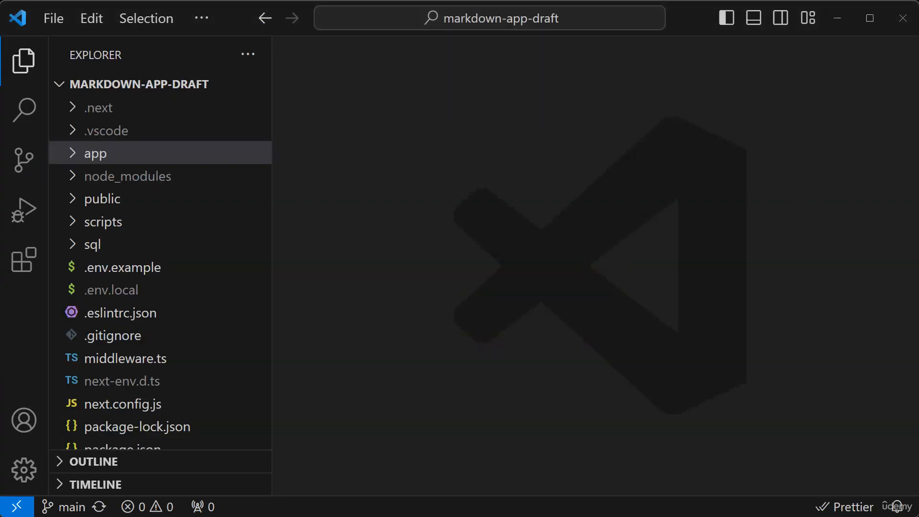
pyautogui.moveTo(333, 193)
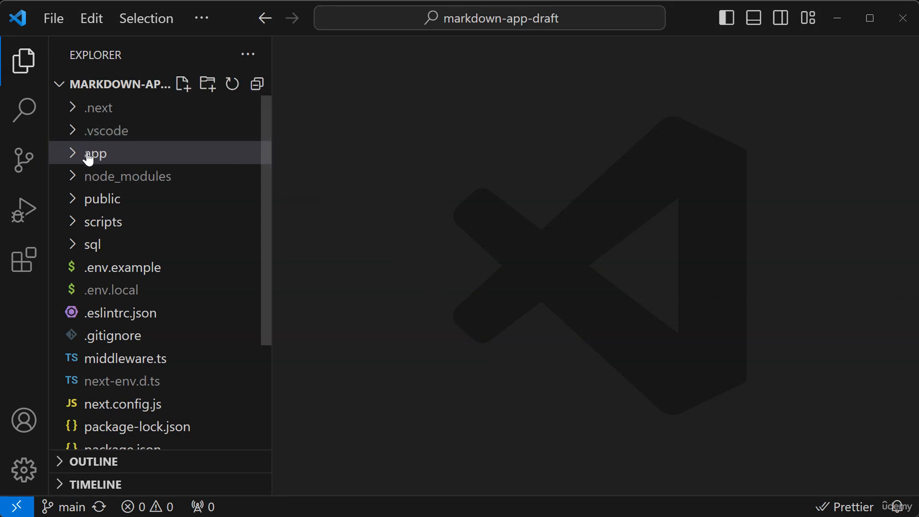
# Step: Expand the app folder and its contexts subfolder to show notes-context.tsx
pyautogui.click(96, 153)
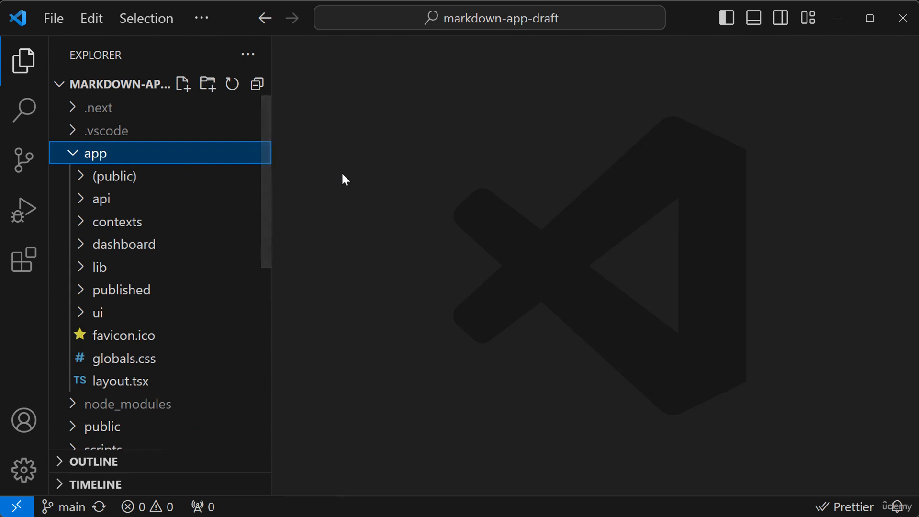
pyautogui.moveTo(213, 291)
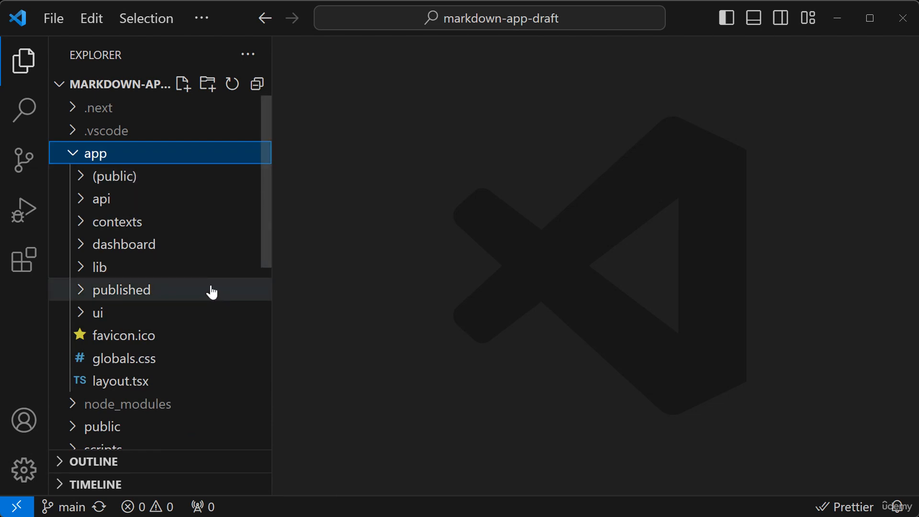
pyautogui.moveTo(285, 192)
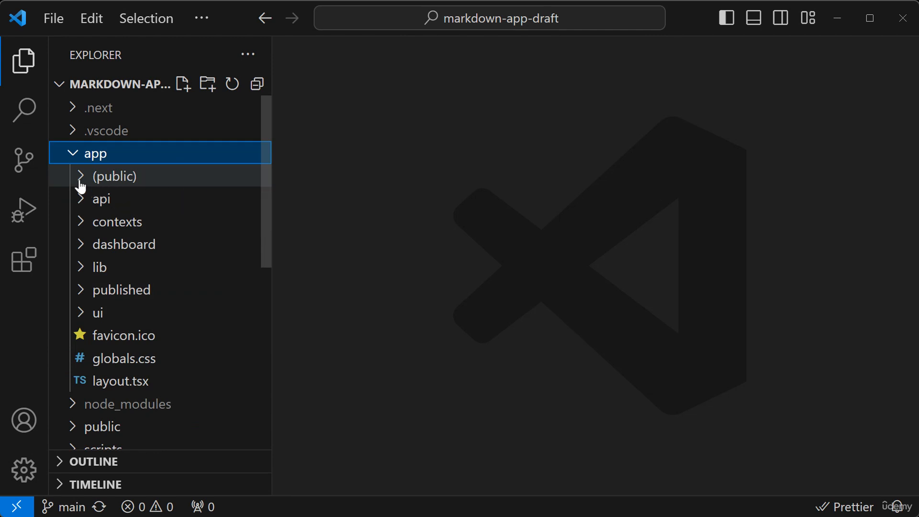
pyautogui.moveTo(98, 179)
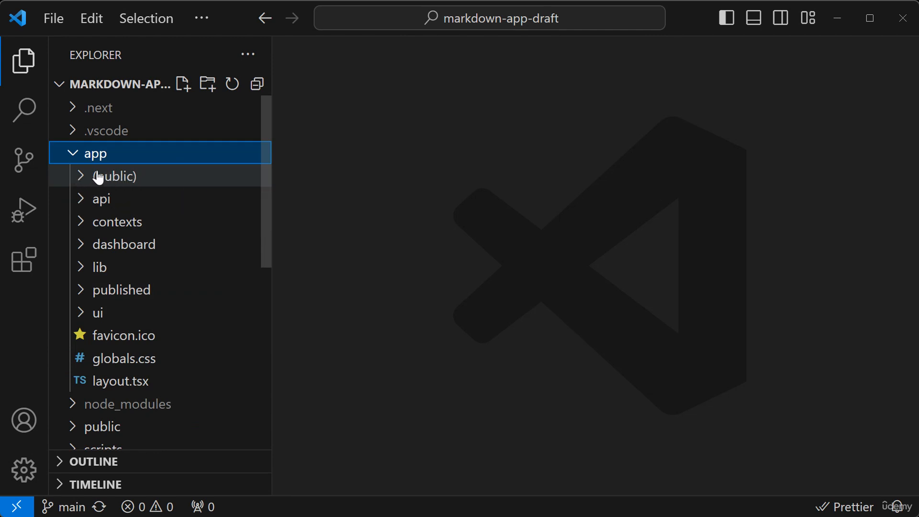
pyautogui.click(112, 176)
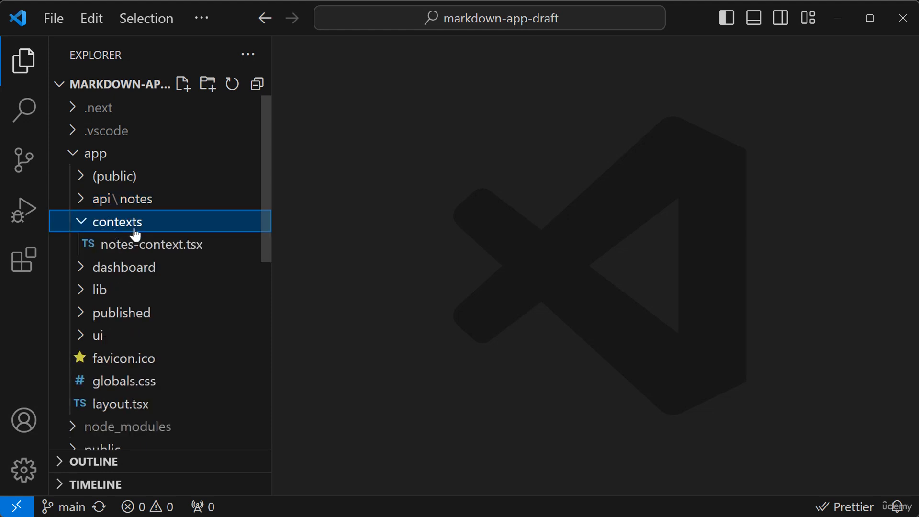
pyautogui.moveTo(123, 221)
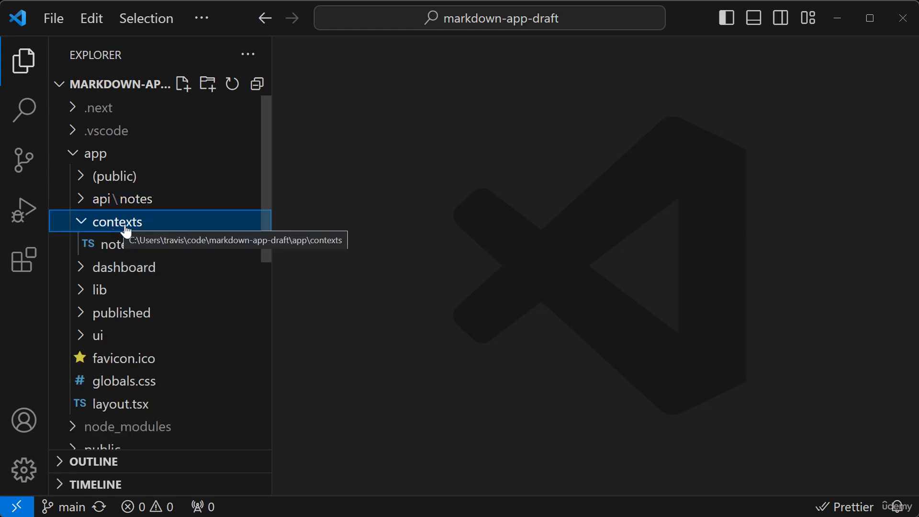
pyautogui.moveTo(352, 248)
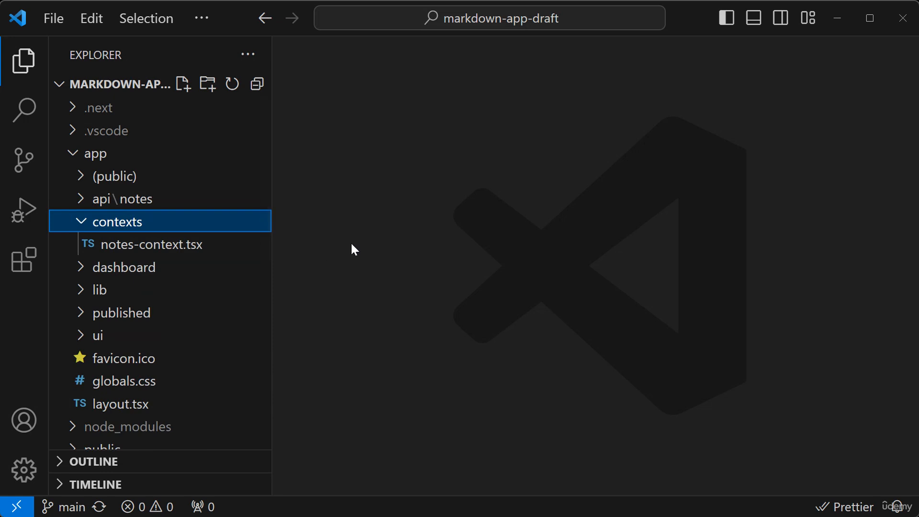
pyautogui.moveTo(347, 247)
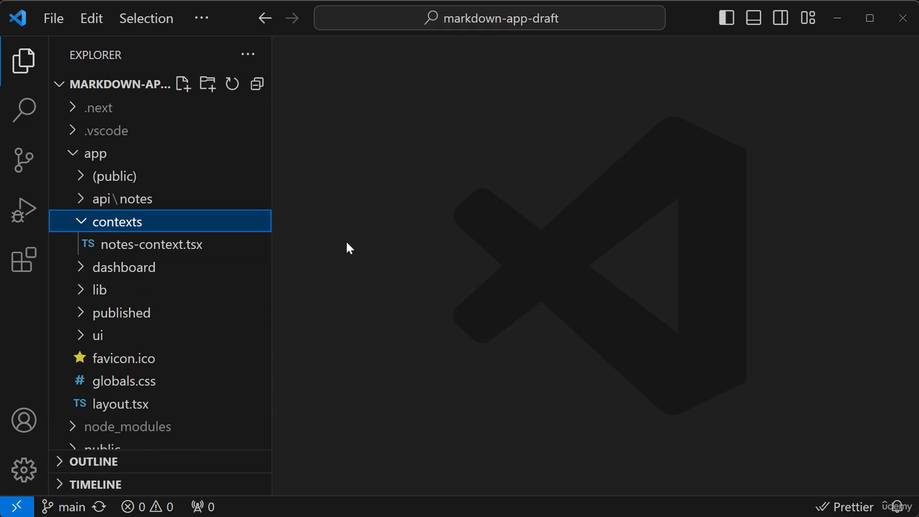
pyautogui.moveTo(251, 238)
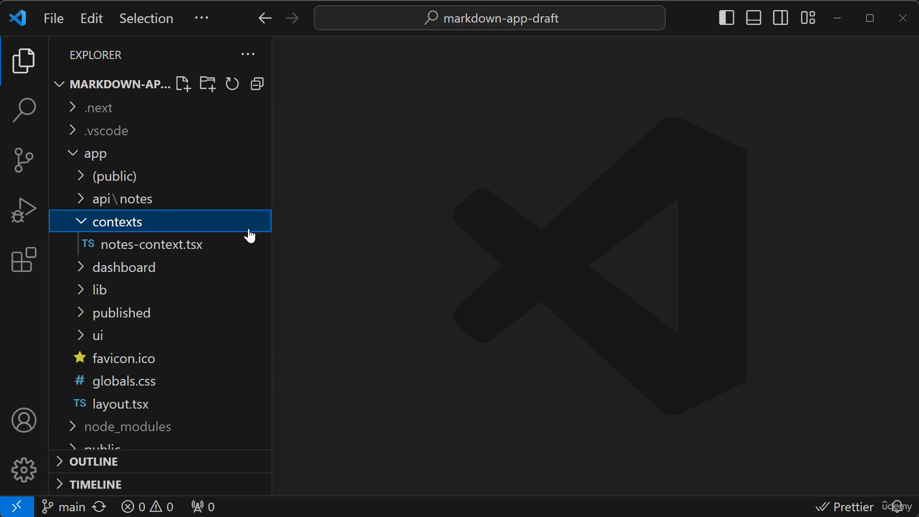
# Step: Collapse contexts, browse dashboard and lib/server (auth, config, data, db), then collapse lib
pyautogui.click(117, 221)
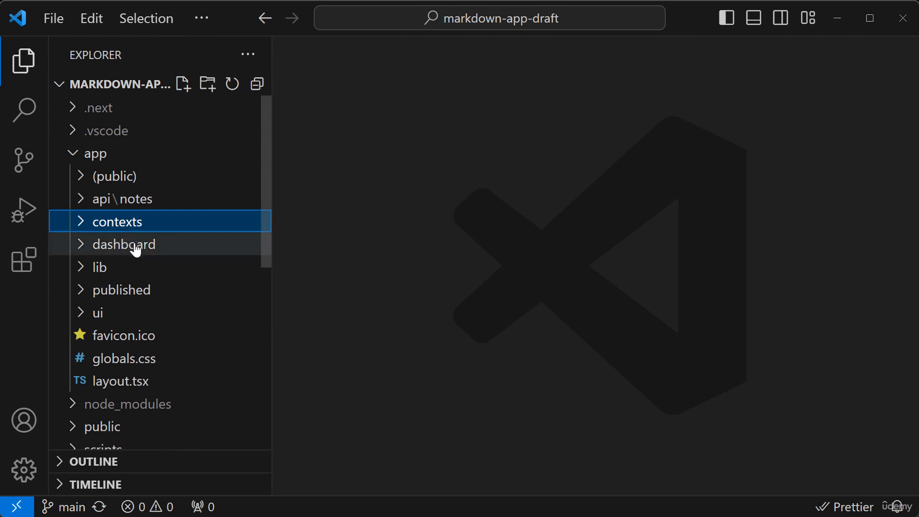
pyautogui.click(124, 244)
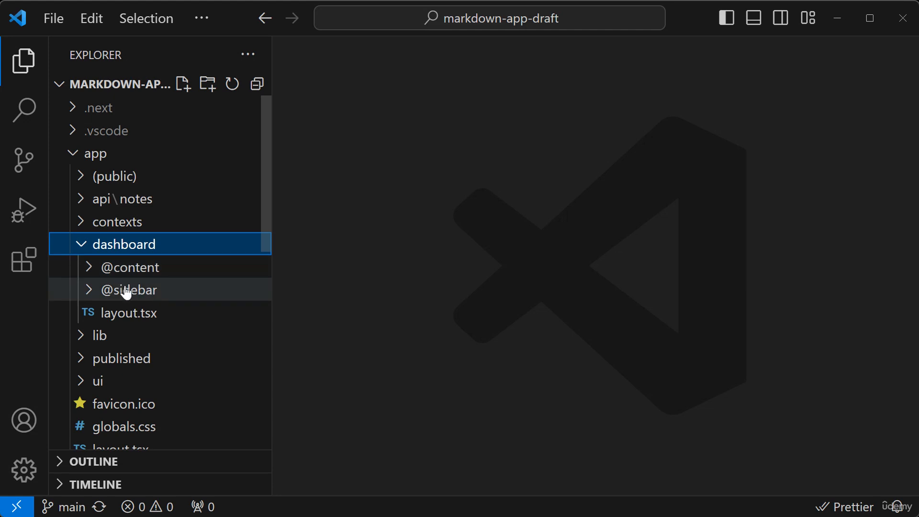
pyautogui.moveTo(268, 382)
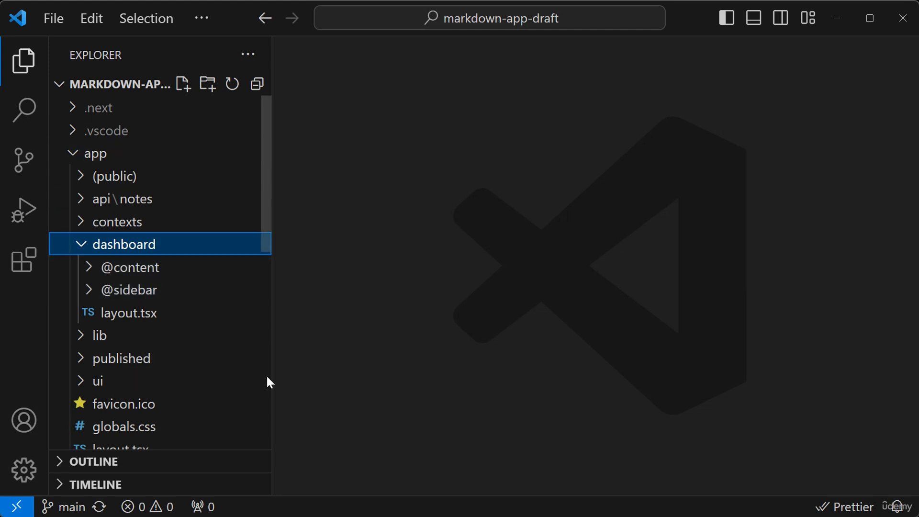
pyautogui.moveTo(283, 240)
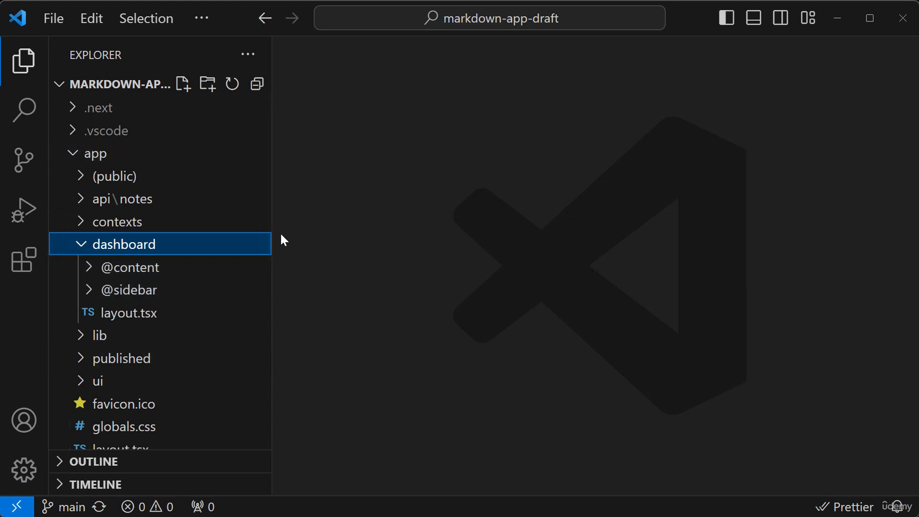
pyautogui.moveTo(429, 301)
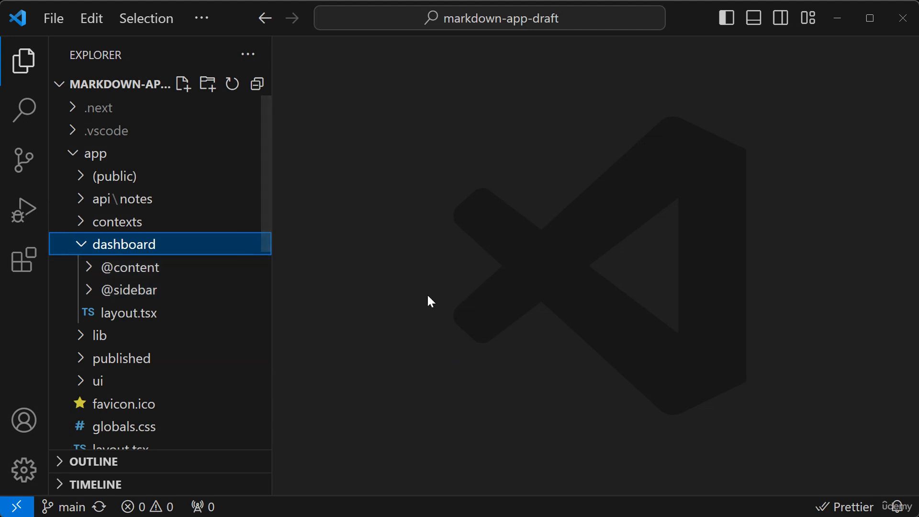
pyautogui.moveTo(425, 299)
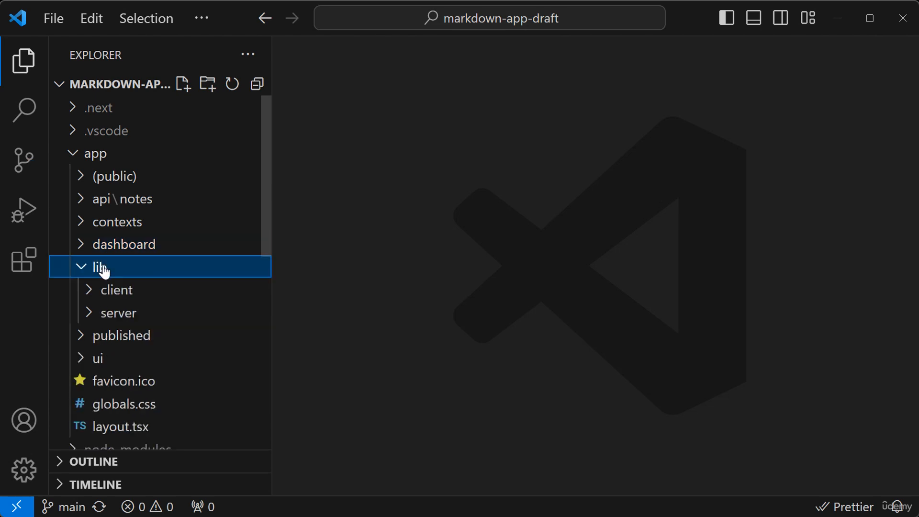
pyautogui.moveTo(116, 289)
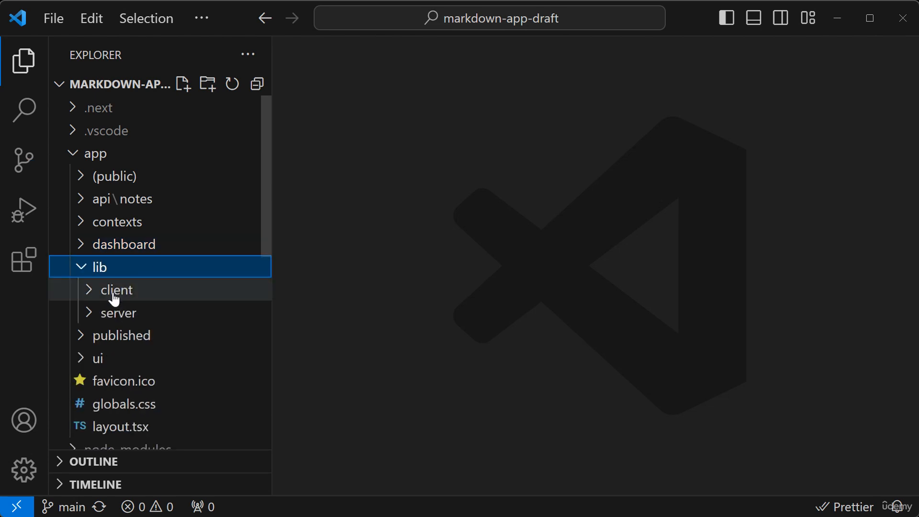
pyautogui.click(119, 312)
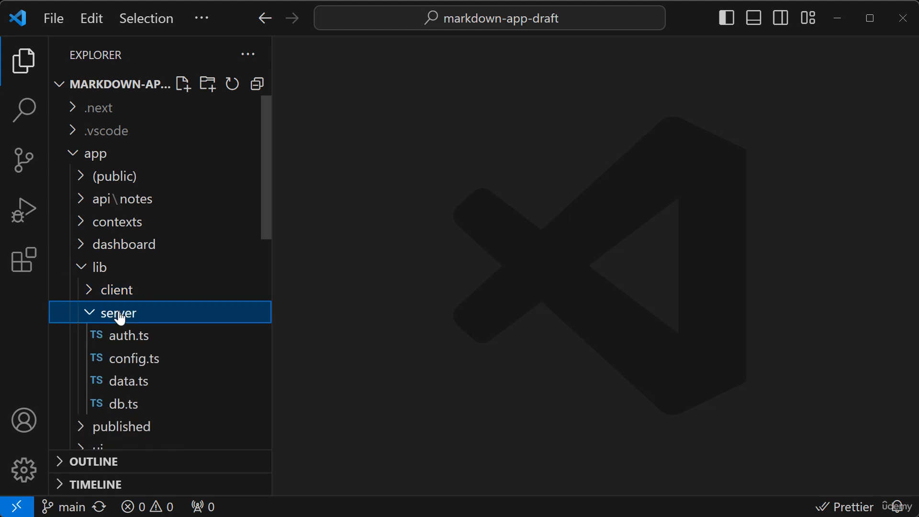
pyautogui.click(98, 267)
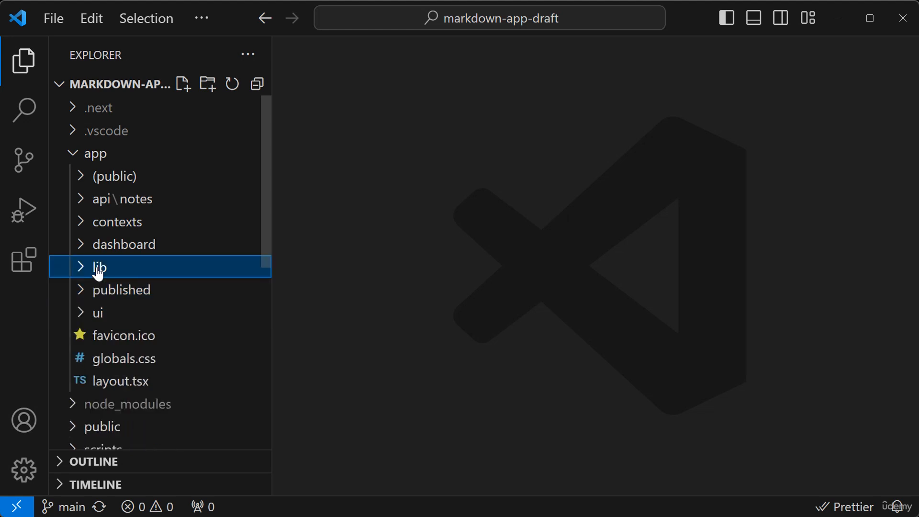
pyautogui.scroll(-3)
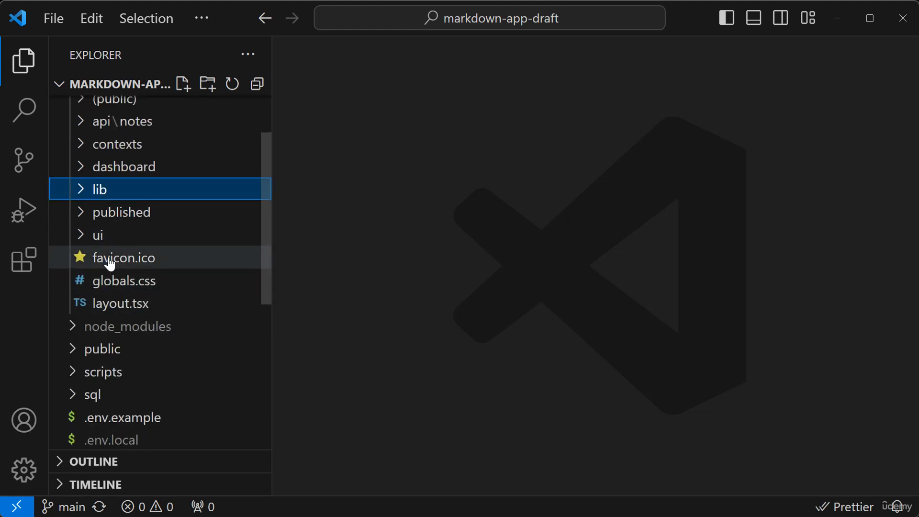
# Step: Expand the ui folder to list components like markdown-editor, note-list, search and sort-select
pyautogui.click(95, 235)
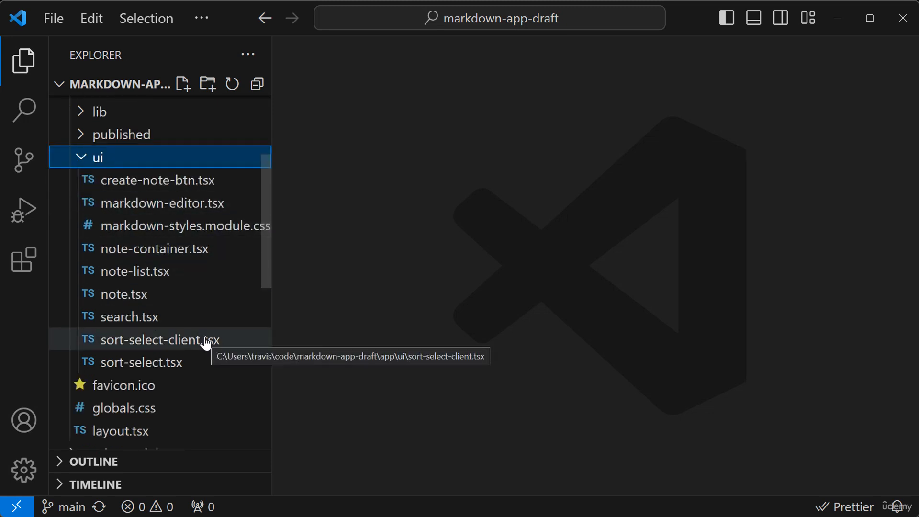
pyautogui.moveTo(205, 249)
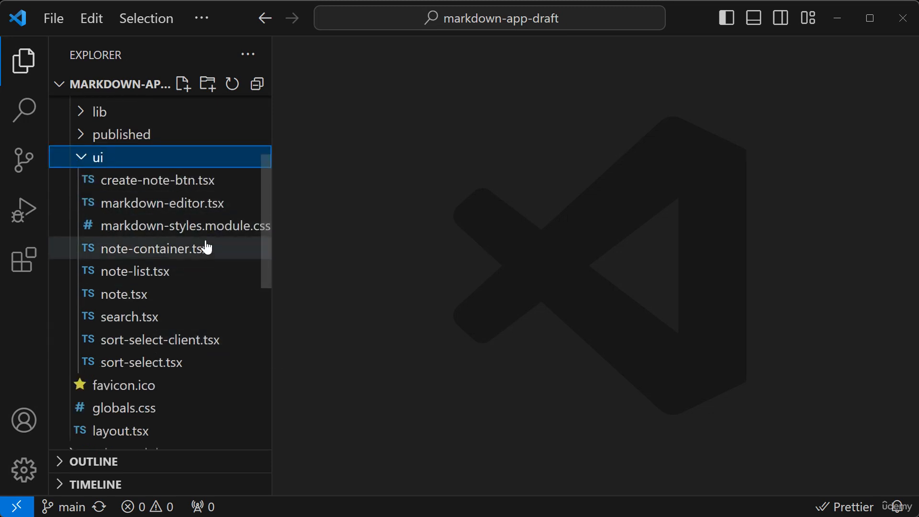
pyautogui.moveTo(228, 284)
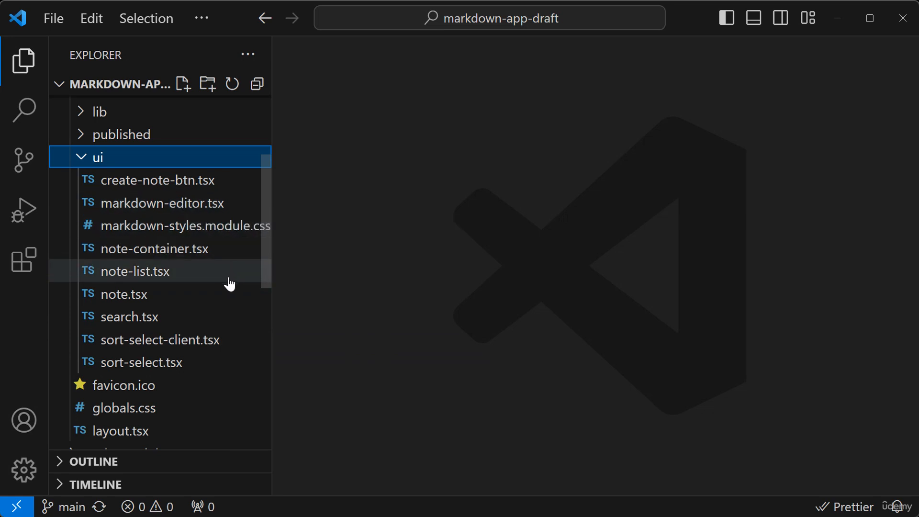
pyautogui.moveTo(157, 239)
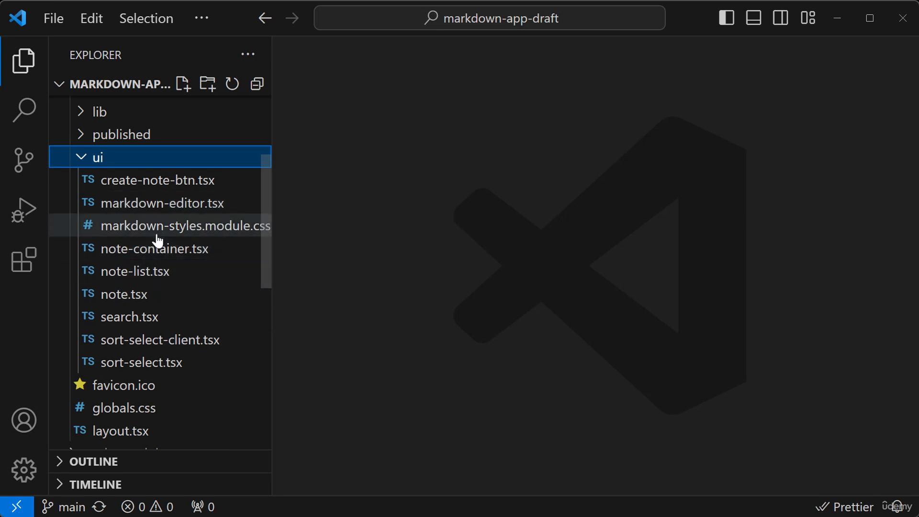
pyautogui.moveTo(178, 249)
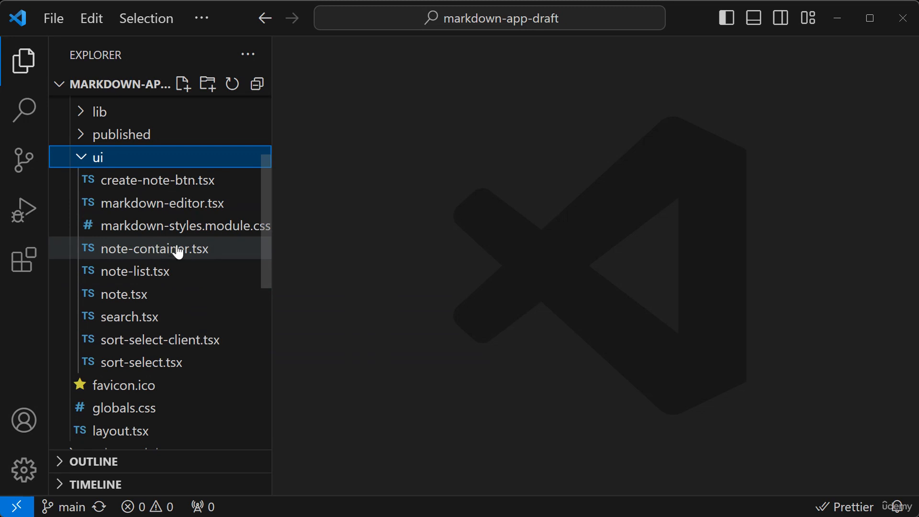
pyautogui.moveTo(176, 271)
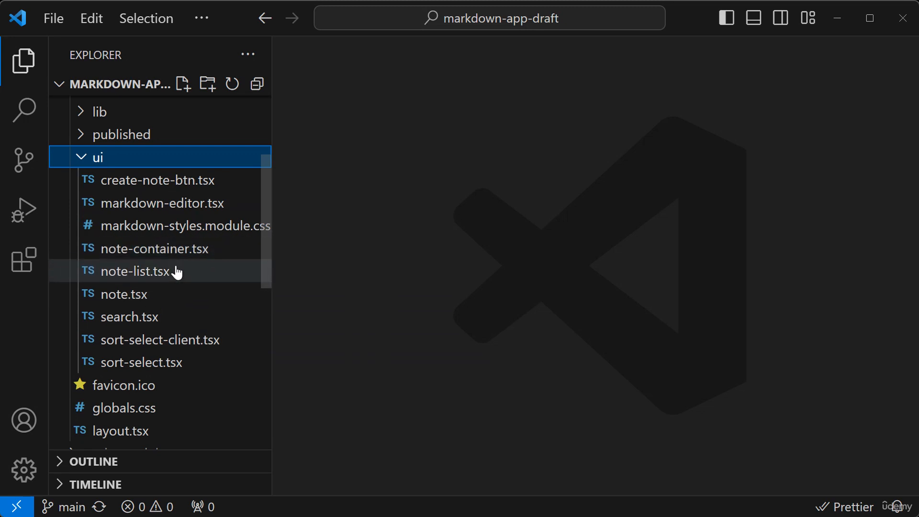
pyautogui.moveTo(148, 294)
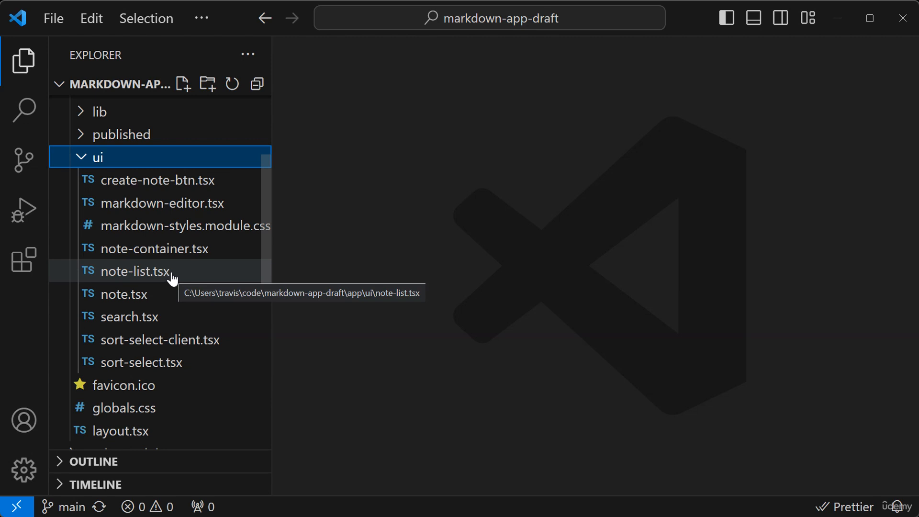
pyautogui.scroll(-3)
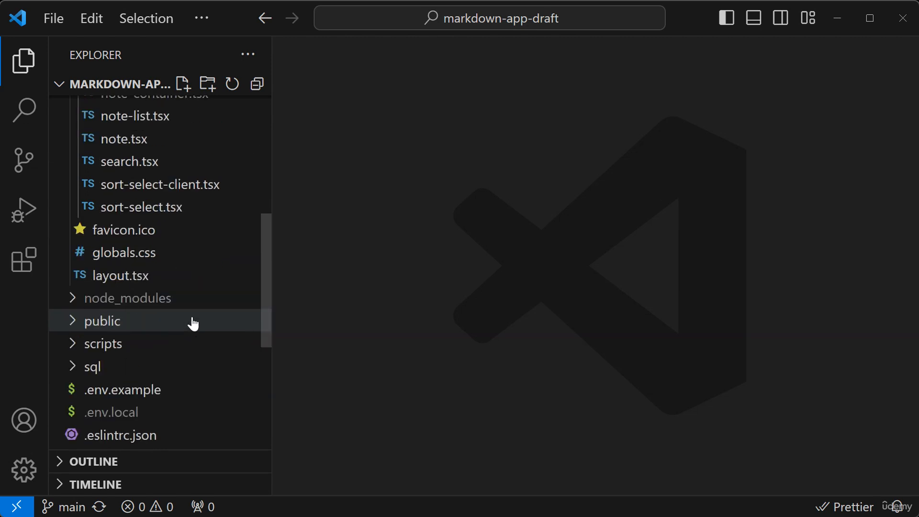
# Step: Expand the sql and scripts folders to show 1.sql and seed.ts, then scroll to the root config files
pyautogui.scroll(-3)
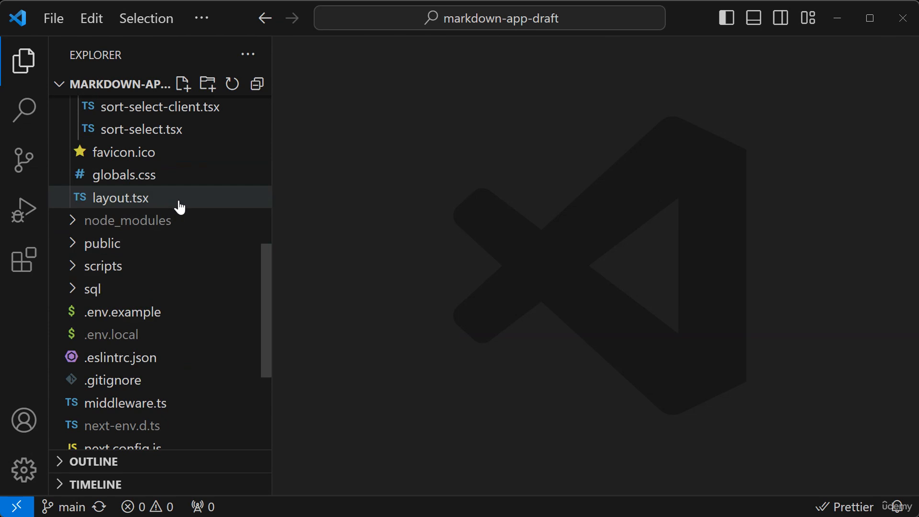
pyautogui.click(93, 288)
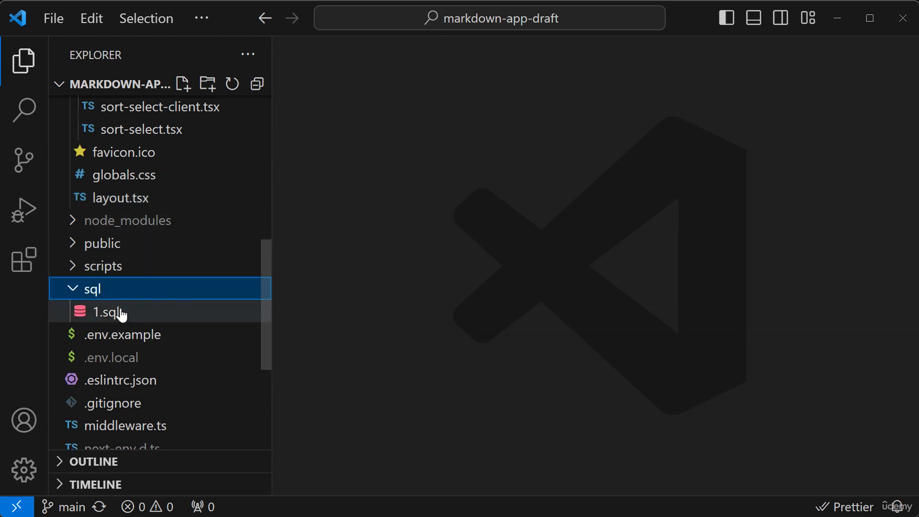
pyautogui.moveTo(375, 283)
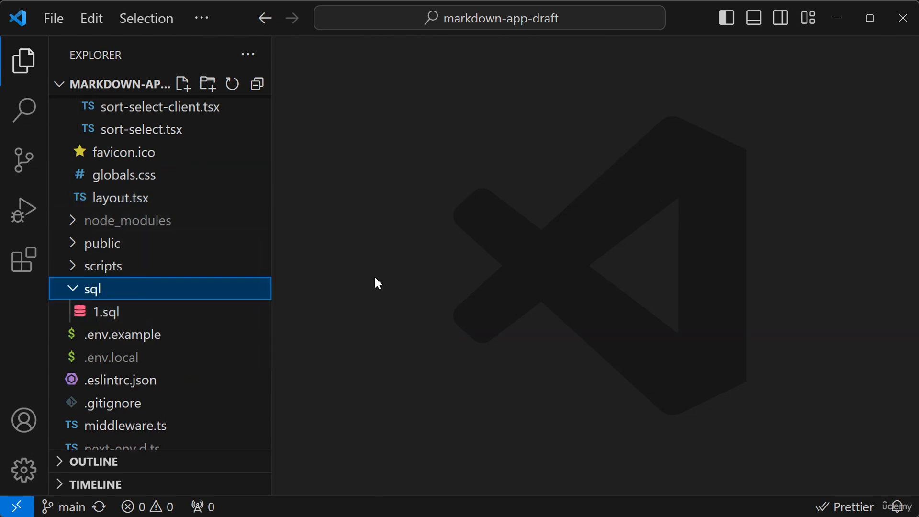
pyautogui.click(104, 265)
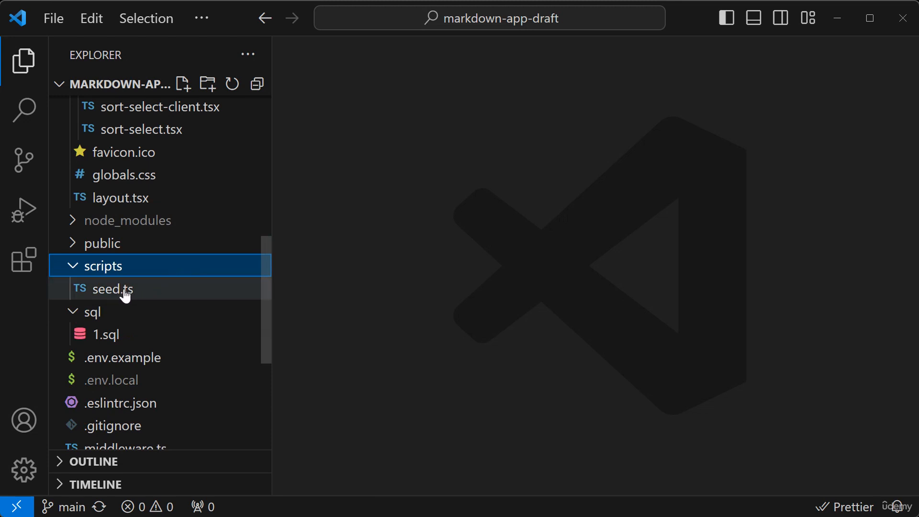
pyautogui.moveTo(304, 315)
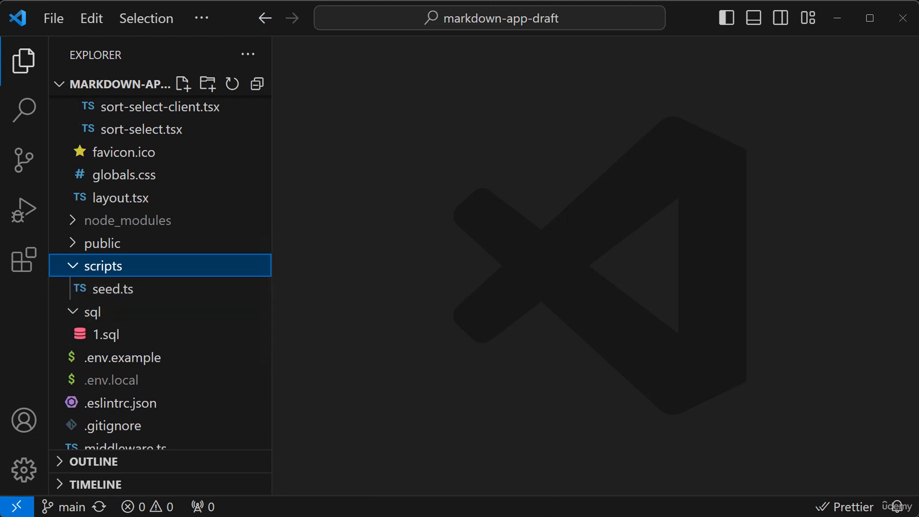
pyautogui.scroll(-3)
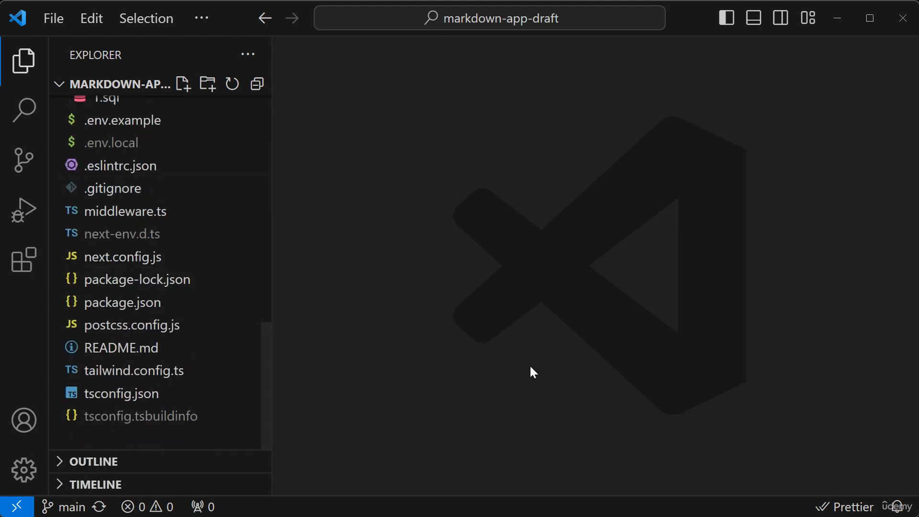